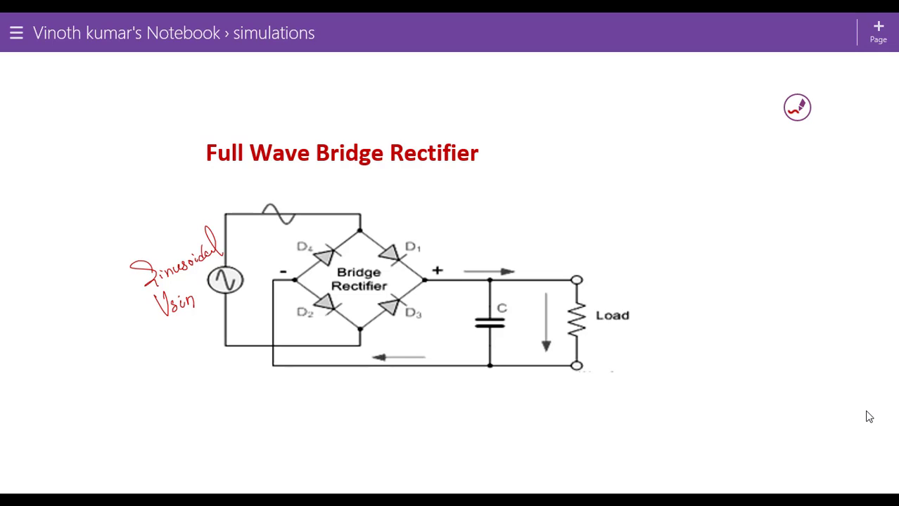
# Mark both output terminals beside the load in red and label the load voltage as output.
pyautogui.moveTo(594, 287); pyautogui.dragTo(643, 285)
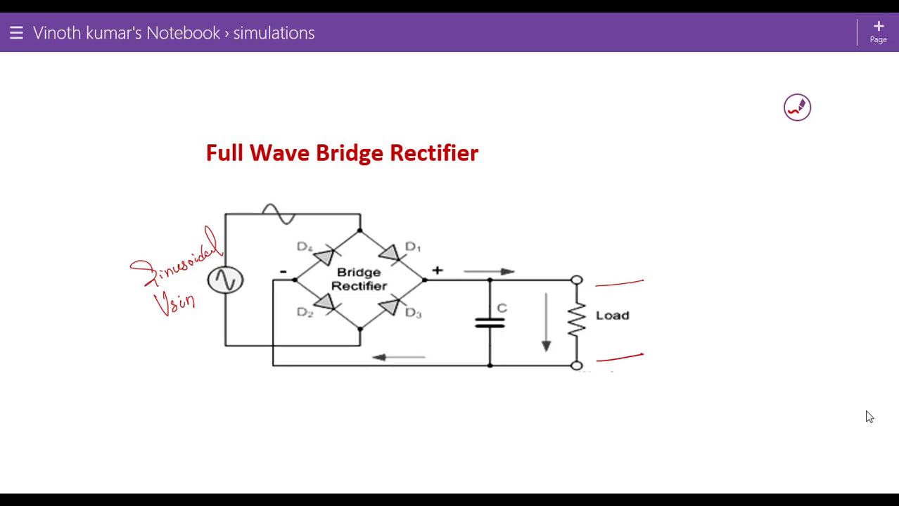
pyautogui.moveTo(612, 358); pyautogui.dragTo(639, 291)
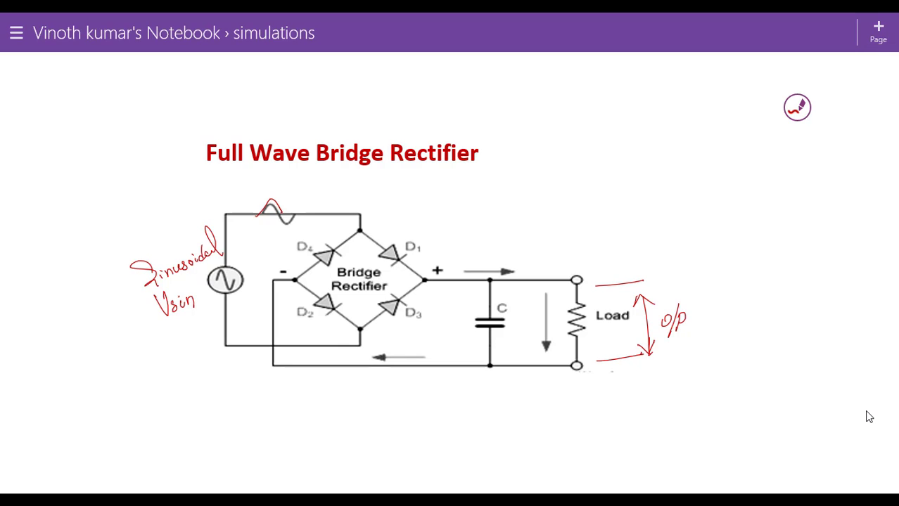
pyautogui.moveTo(389, 227); pyautogui.dragTo(419, 246)
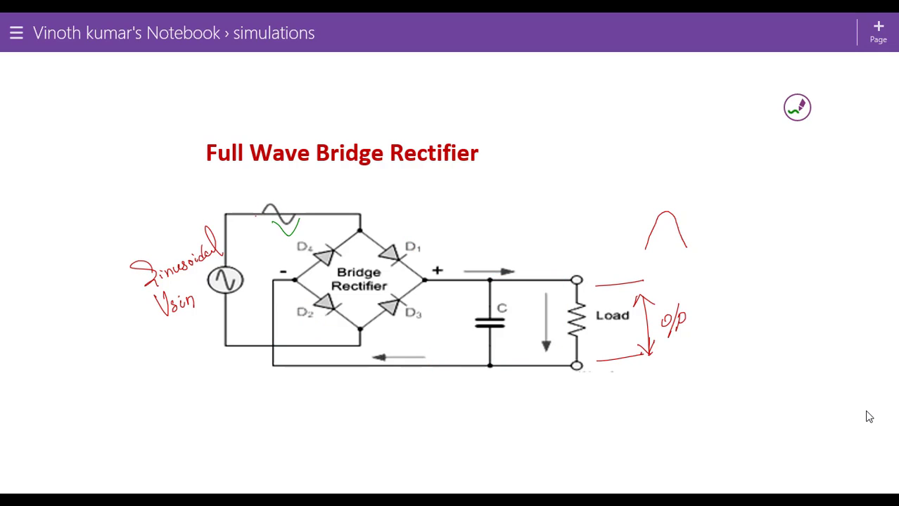
# Trace green current paths through D3, the load and D4, then sketch labelled rectified humps.
pyautogui.moveTo(288, 343); pyautogui.dragTo(411, 308)
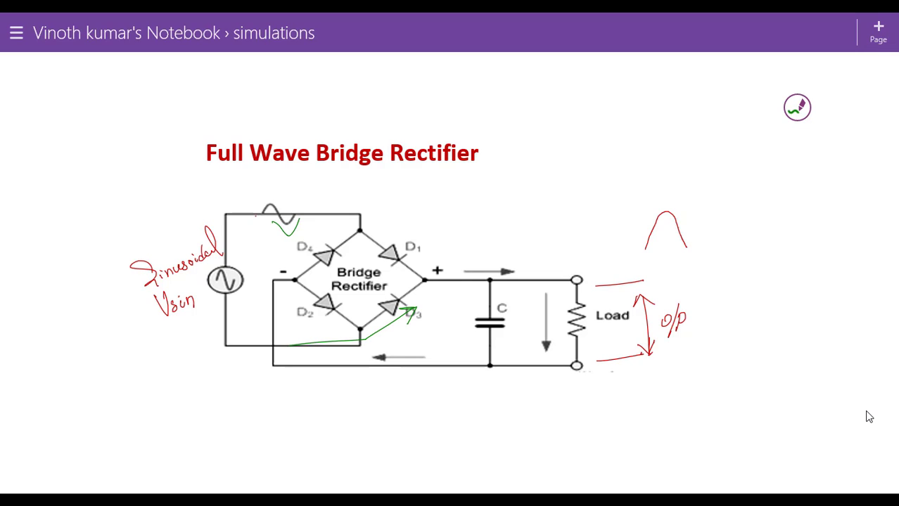
pyautogui.moveTo(437, 296); pyautogui.dragTo(527, 344)
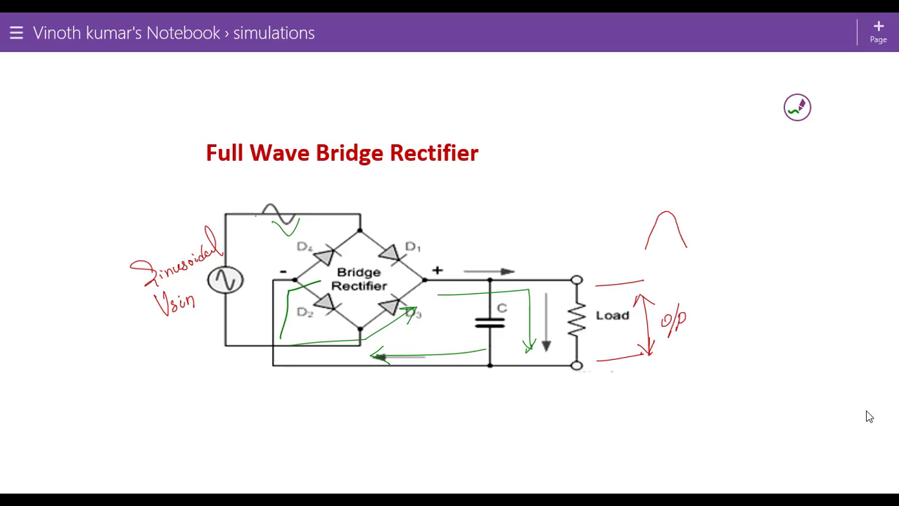
pyautogui.moveTo(278, 341); pyautogui.dragTo(351, 260)
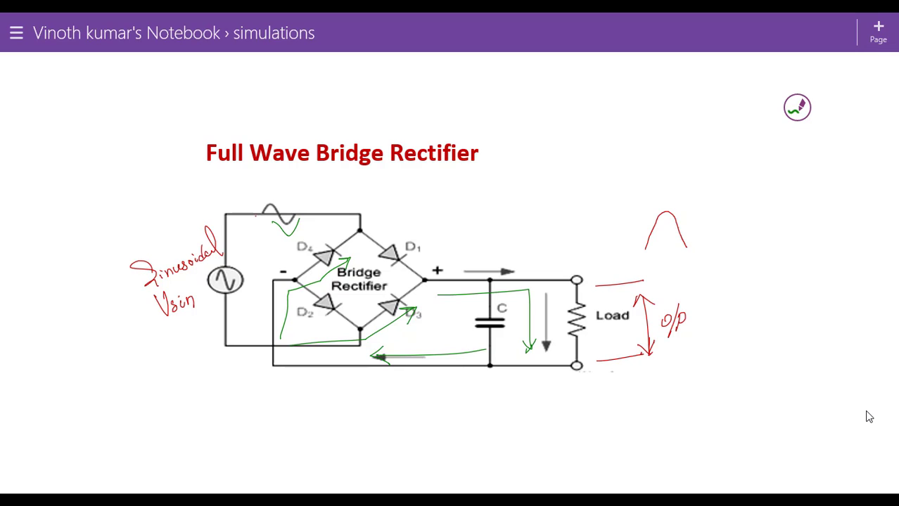
pyautogui.moveTo(341, 228); pyautogui.dragTo(254, 278)
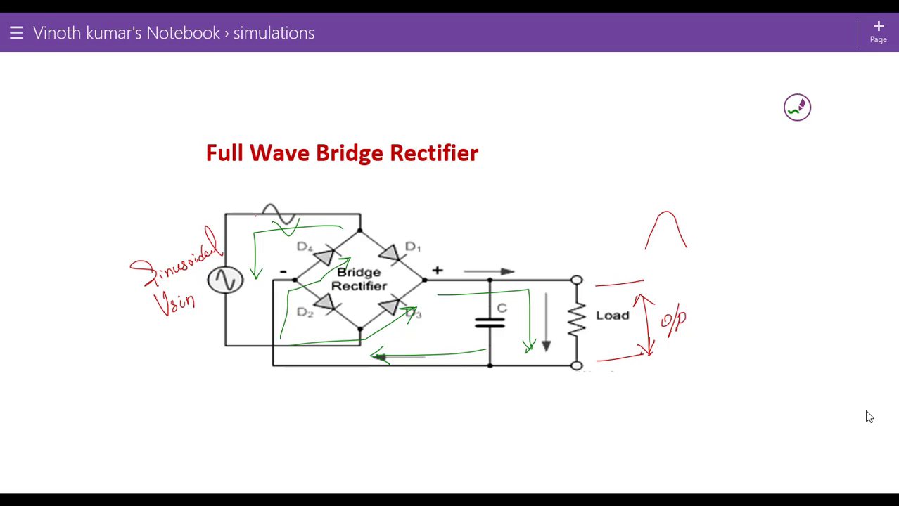
pyautogui.moveTo(685, 243); pyautogui.dragTo(699, 211)
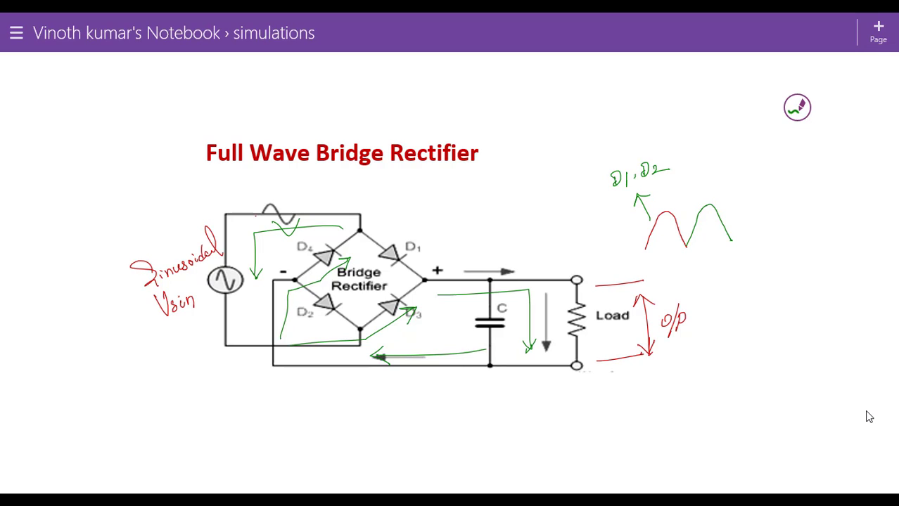
pyautogui.moveTo(710, 190); pyautogui.dragTo(742, 172)
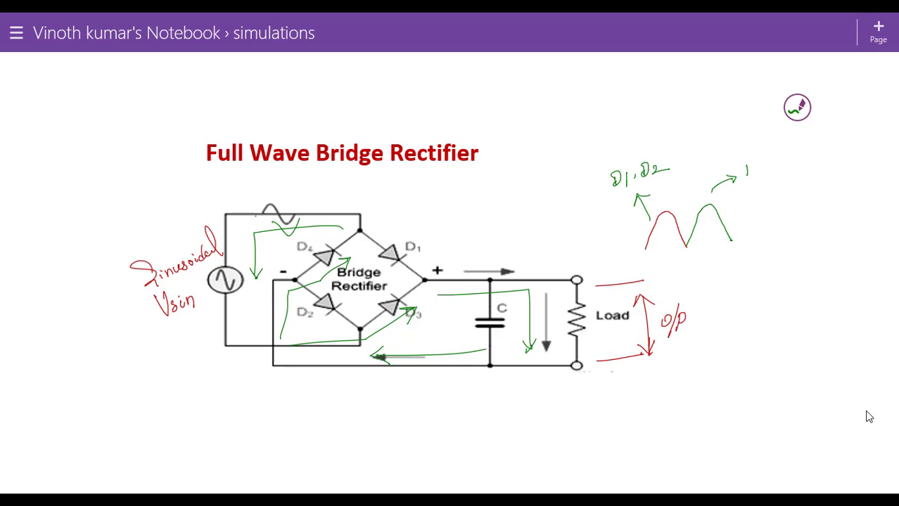
pyautogui.write('D3, D')
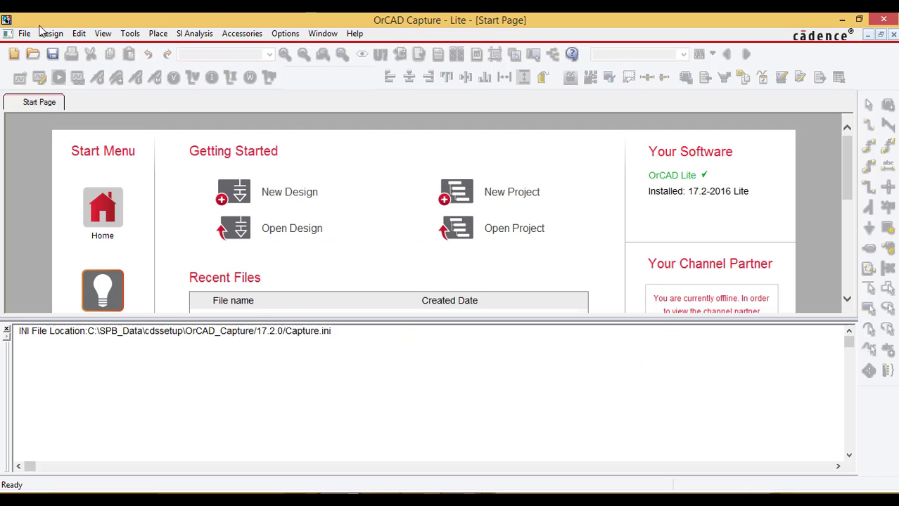
# Create the PSpice Analog project 'fullwaverect' based on the existing template.
pyautogui.click(24, 33)
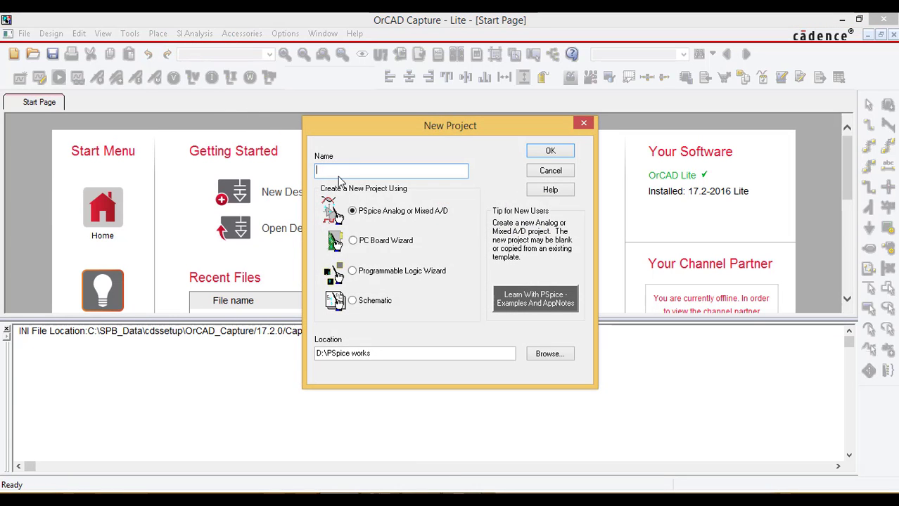
pyautogui.write('fullwaverect')
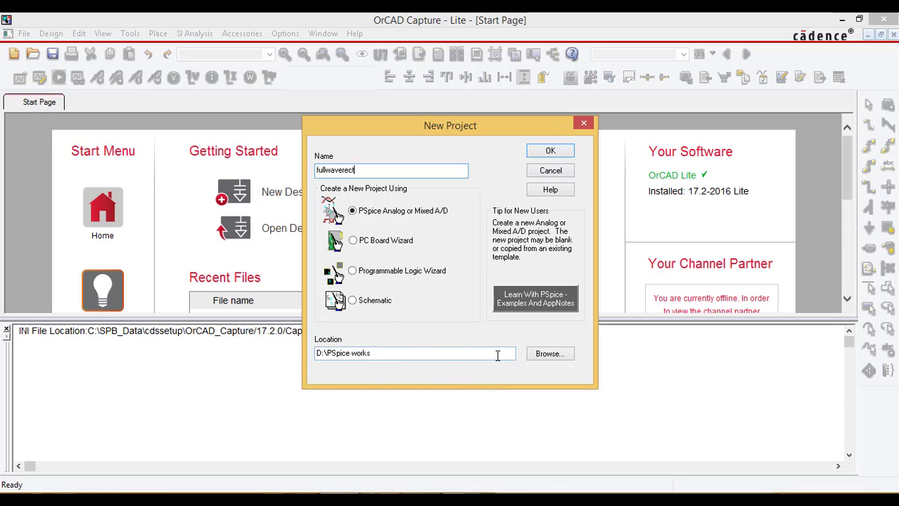
pyautogui.click(550, 150)
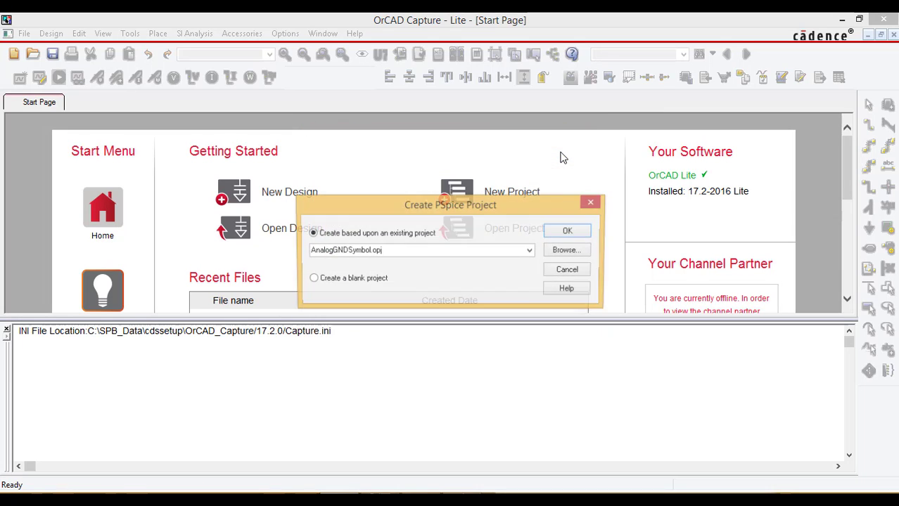
pyautogui.click(312, 278)
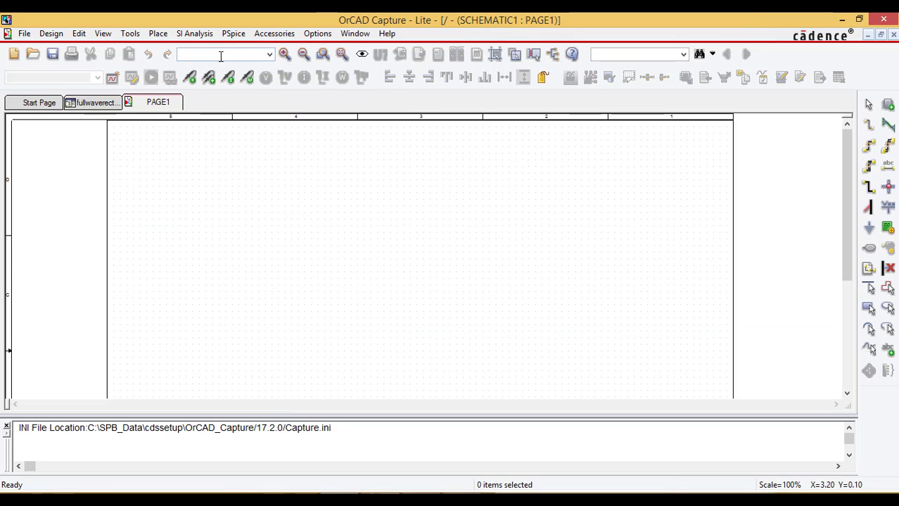
# Search Place Part for D1N4002 and place diodes D1–D4 in two rows.
pyautogui.click(158, 33)
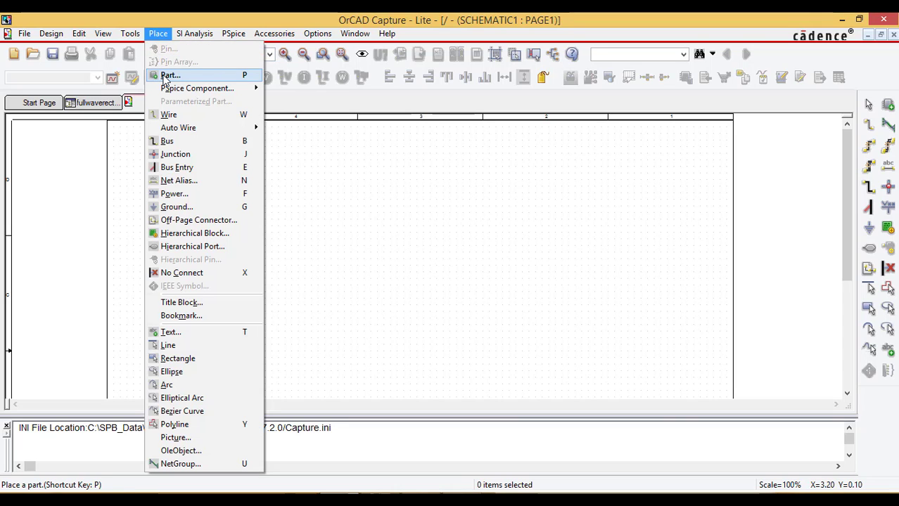
pyautogui.click(169, 75)
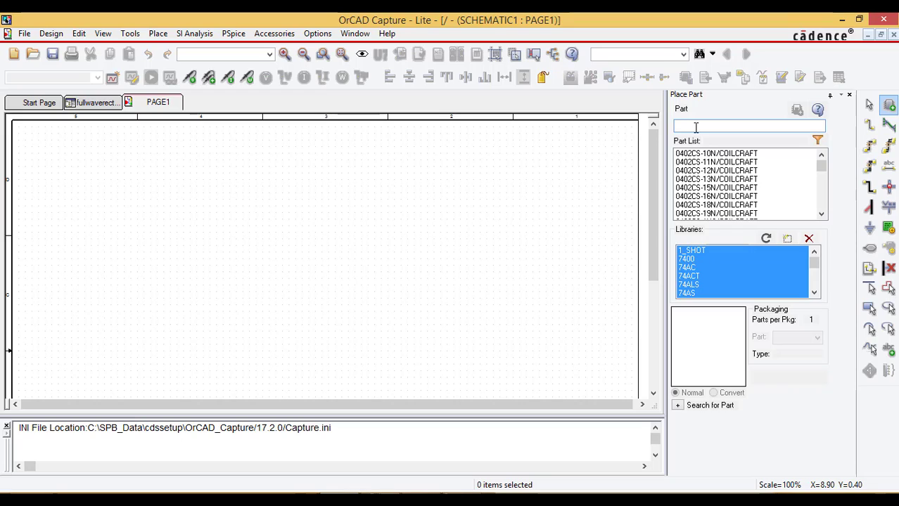
pyautogui.write('d')
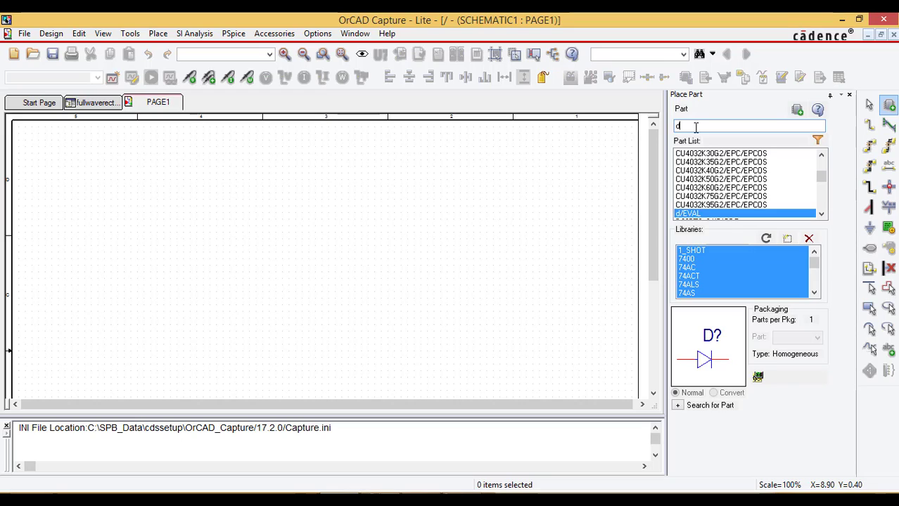
pyautogui.write('in4002')
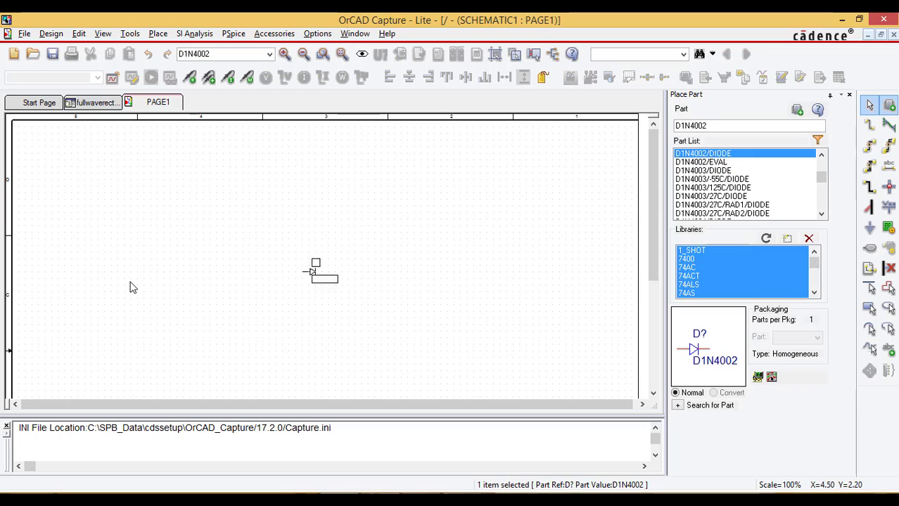
pyautogui.moveTo(171, 211)
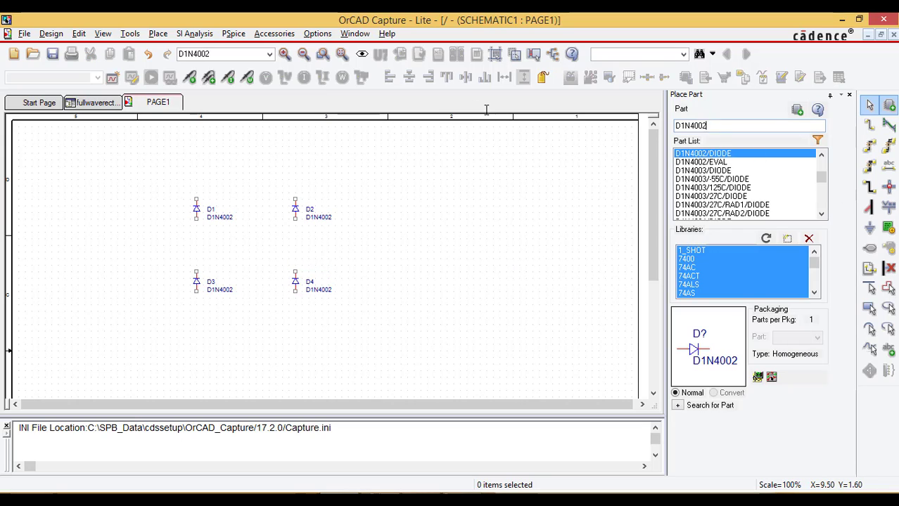
pyautogui.write('R')
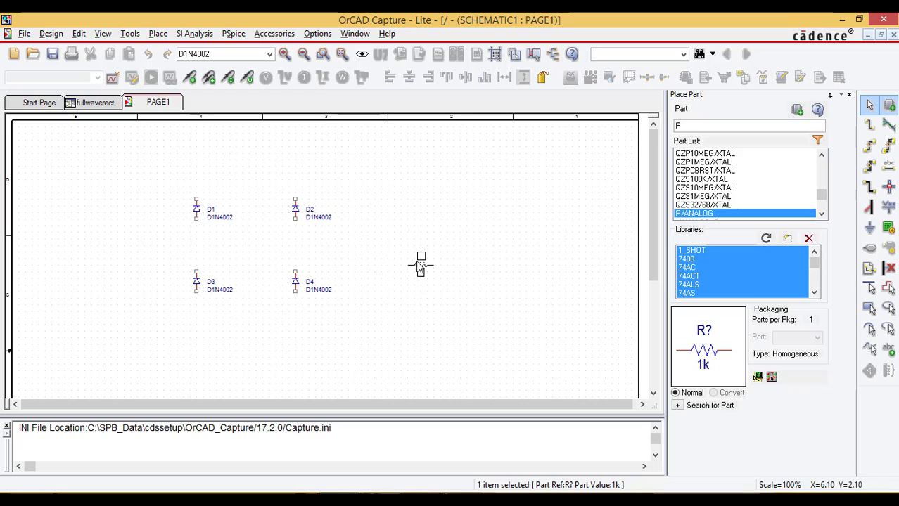
pyautogui.moveTo(400, 256)
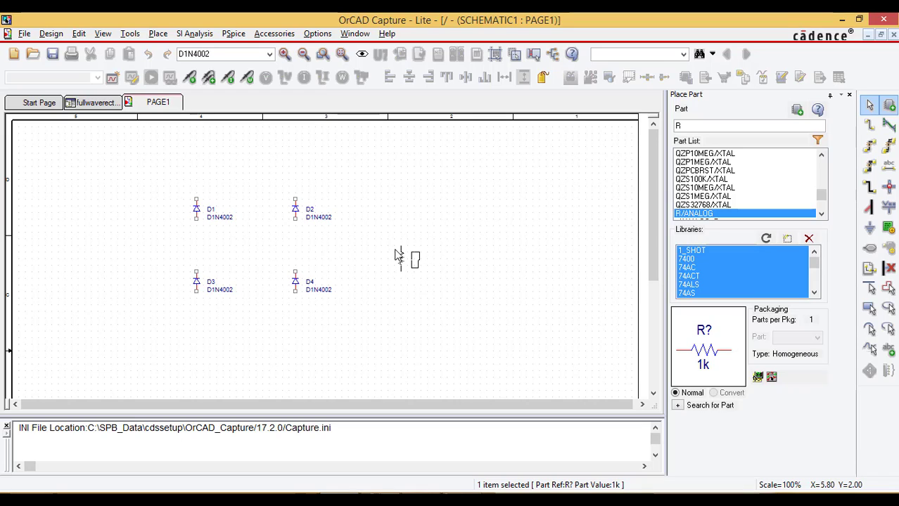
# Place the rotated 1k resistor R1 to the right of the diodes.
pyautogui.click(400, 258)
pyautogui.write('VSIN')
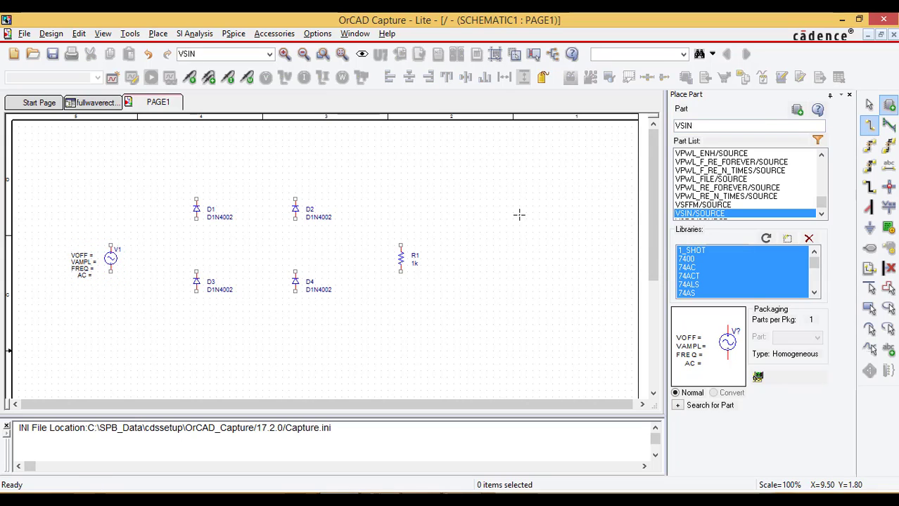
pyautogui.moveTo(179, 199)
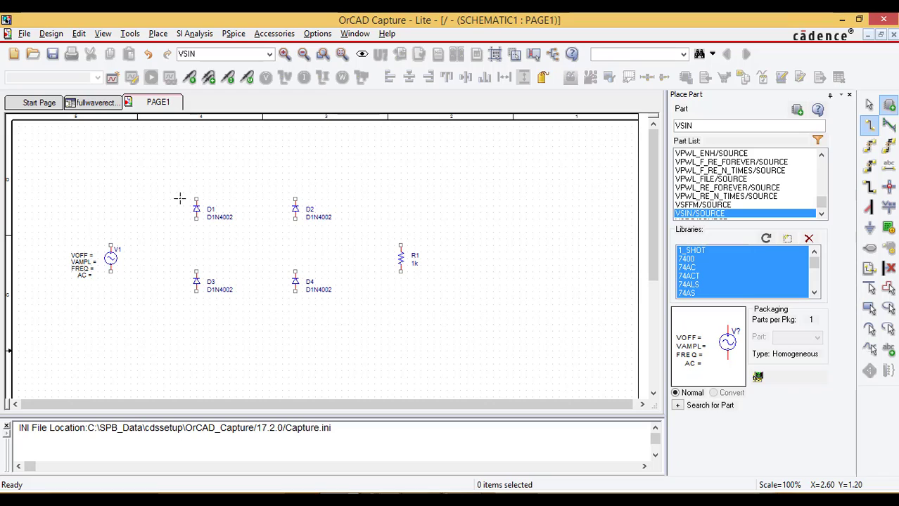
pyautogui.moveTo(181, 203)
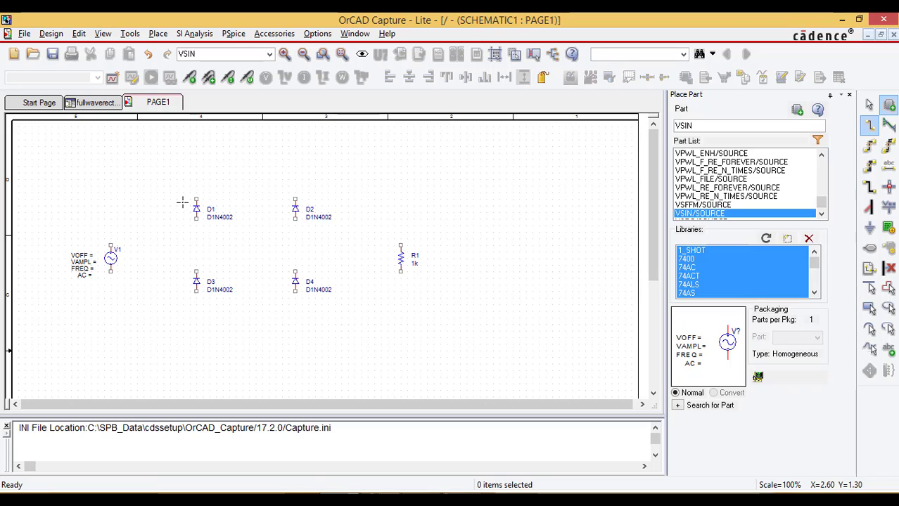
pyautogui.moveTo(196, 204)
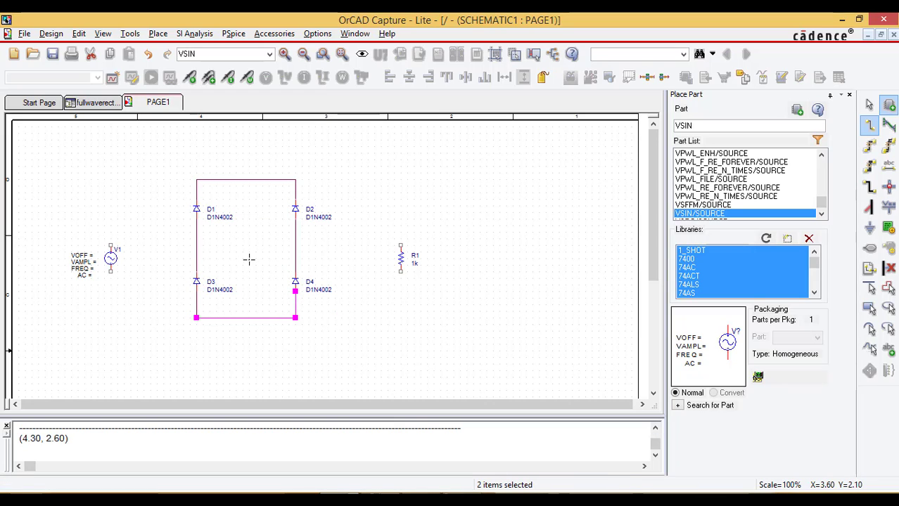
pyautogui.moveTo(121, 277)
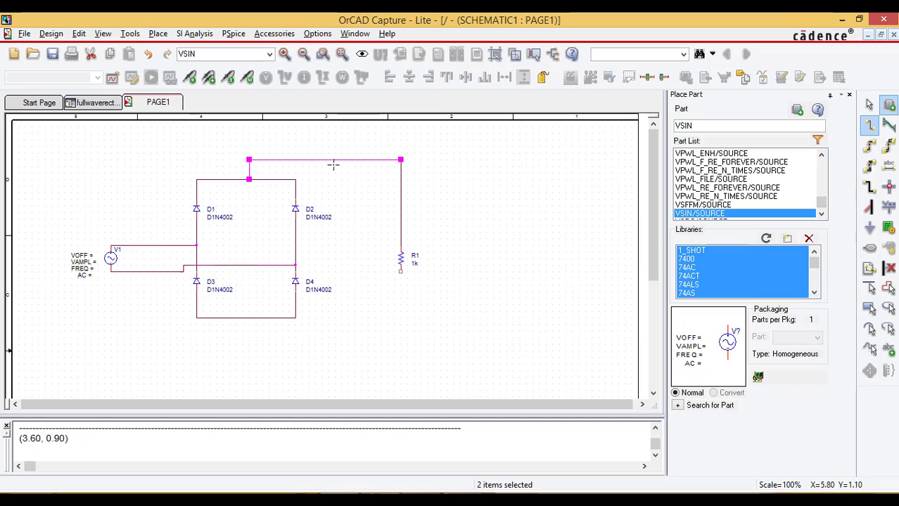
pyautogui.moveTo(403, 273)
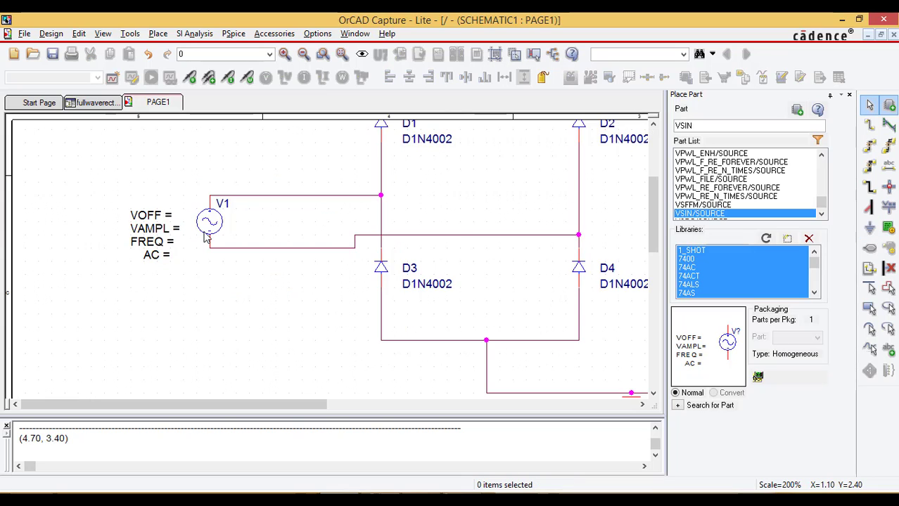
# Set V1's VOFF to 0, VAMPL to 5, FREQ to 1k and AC to 0.
pyautogui.click(150, 215)
pyautogui.write(' 0')
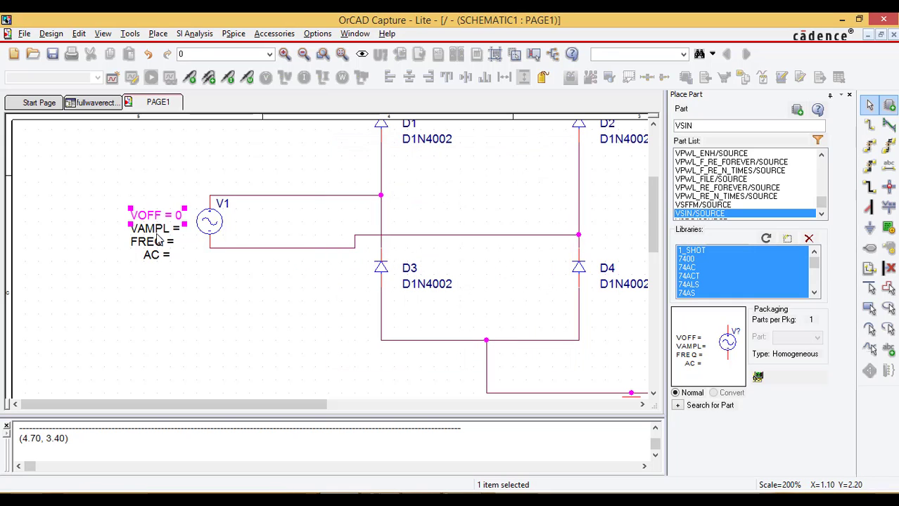
pyautogui.moveTo(156, 238)
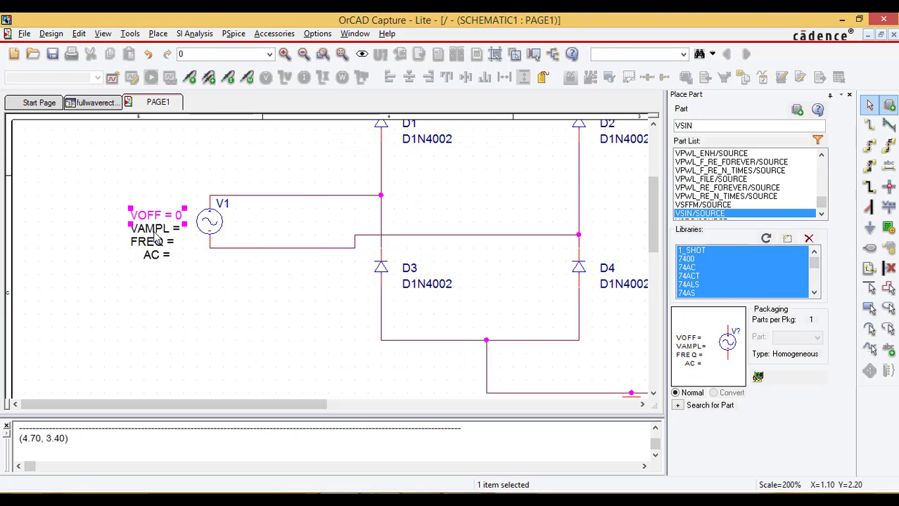
pyautogui.doubleClick(150, 227)
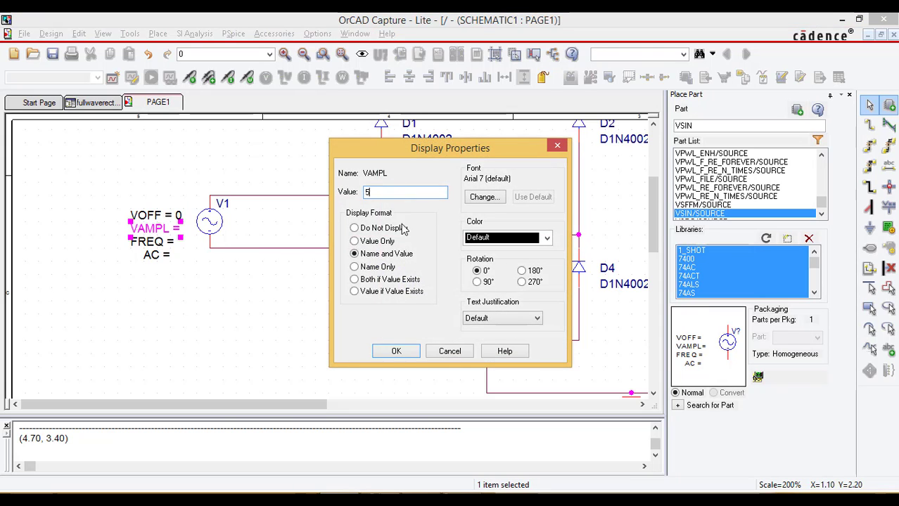
pyautogui.click(395, 350)
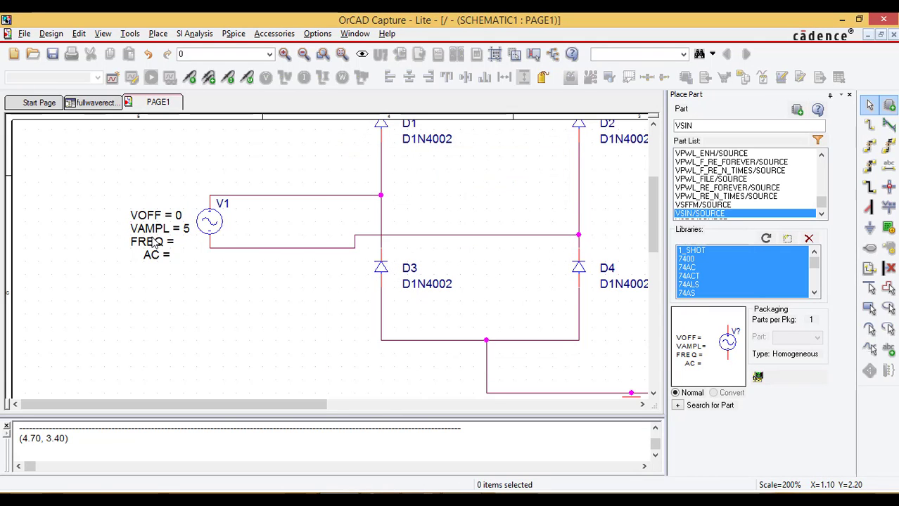
pyautogui.doubleClick(151, 241)
pyautogui.write('1k')
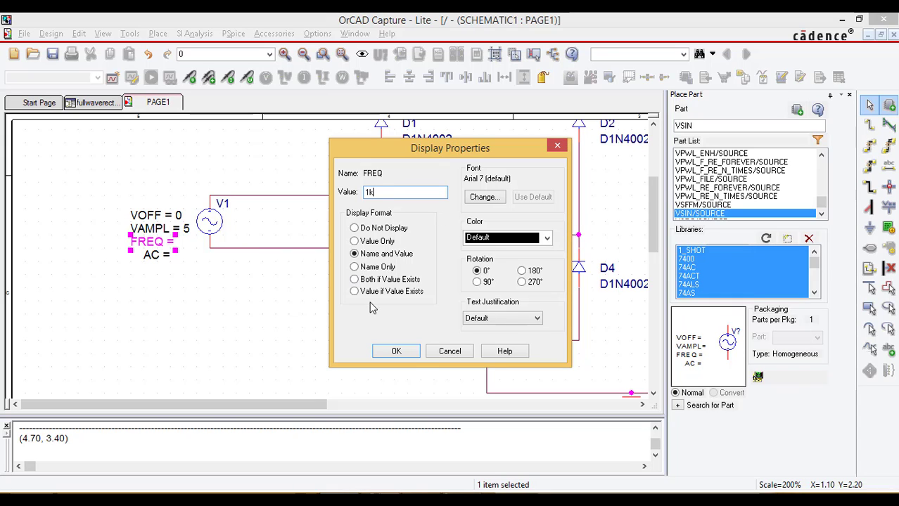
pyautogui.click(396, 351)
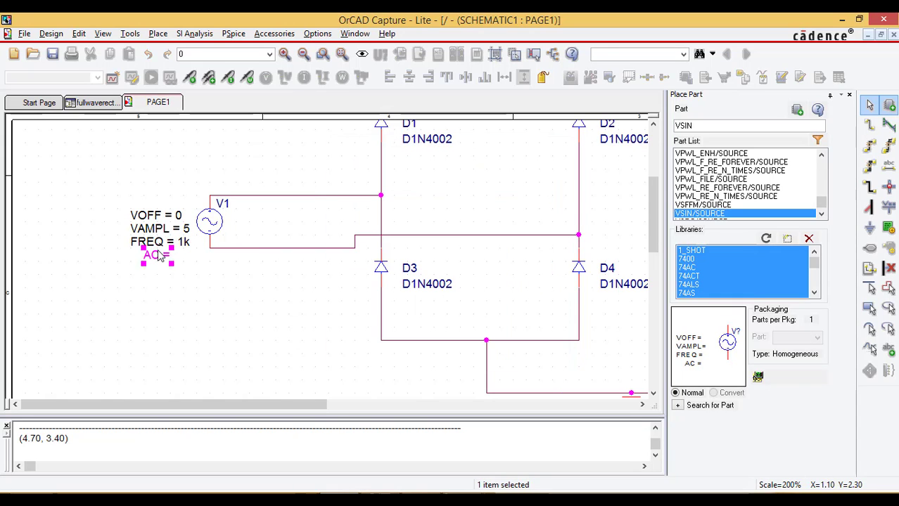
pyautogui.doubleClick(153, 255)
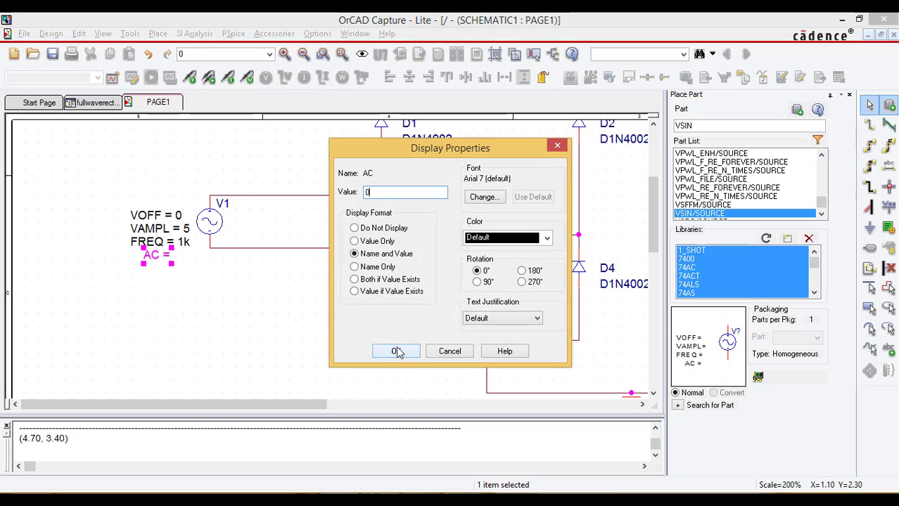
pyautogui.click(395, 351)
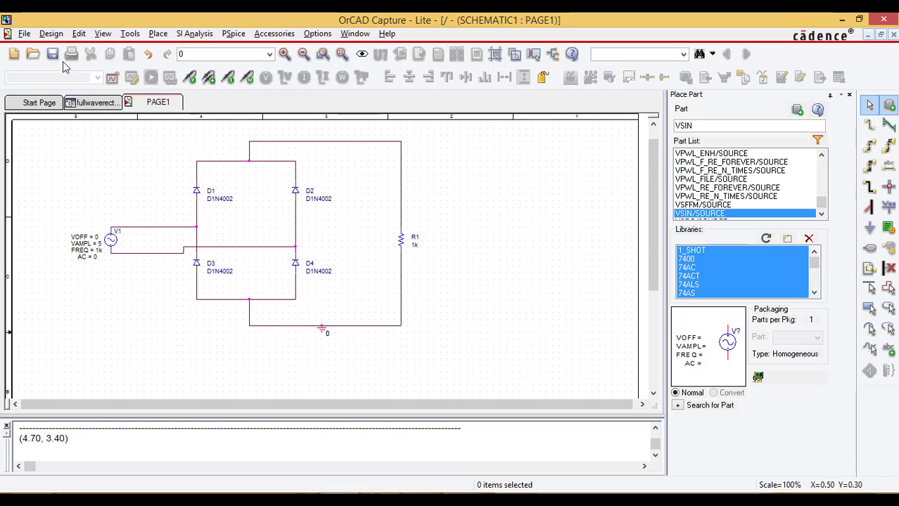
pyautogui.moveTo(260, 33)
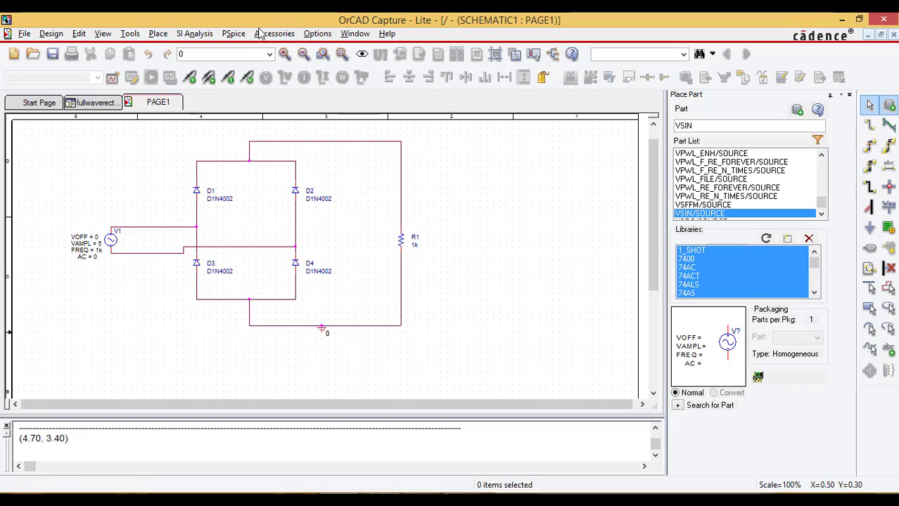
# Create simulation profile 'test' as a transient analysis to 5ms with 0.001u maximum step.
pyautogui.click(234, 33)
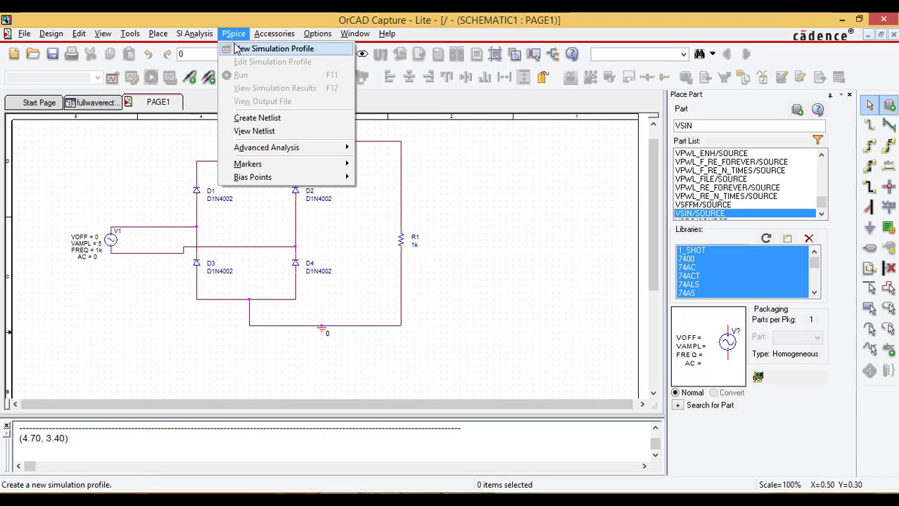
pyautogui.moveTo(292, 55)
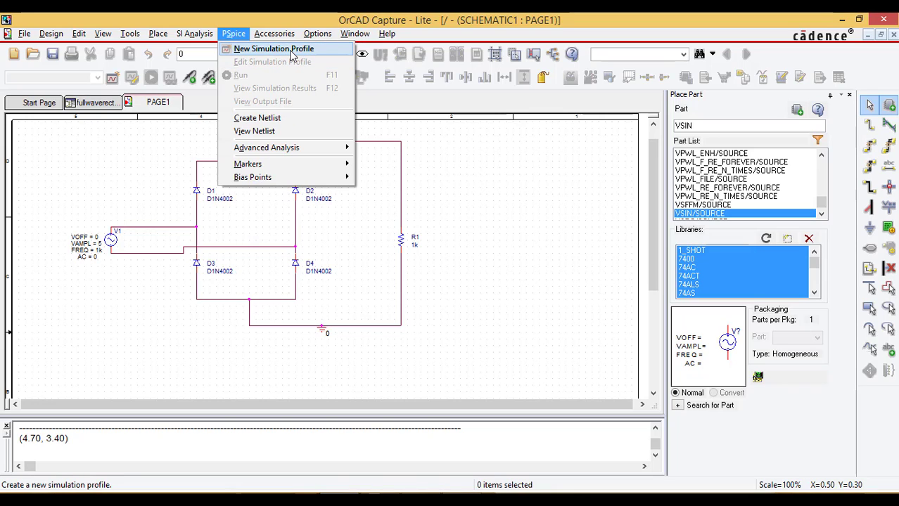
pyautogui.click(274, 48)
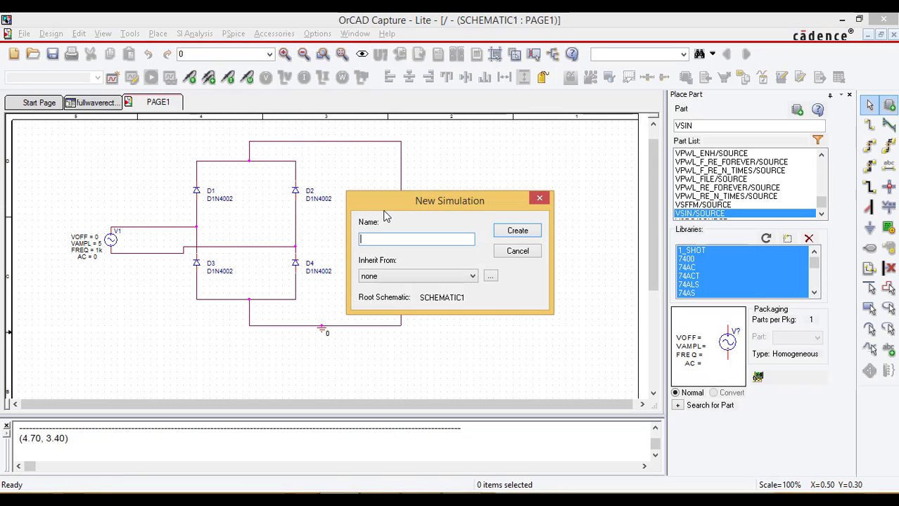
pyautogui.write('test')
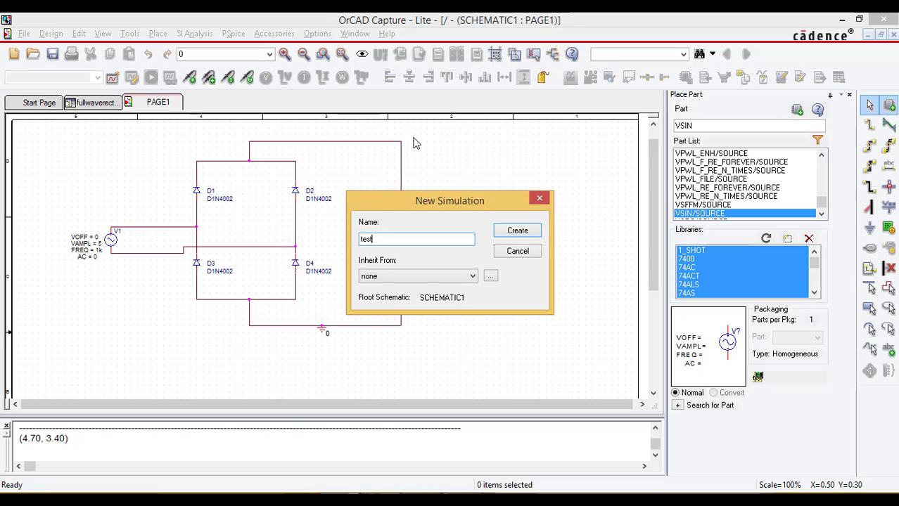
pyautogui.click(516, 231)
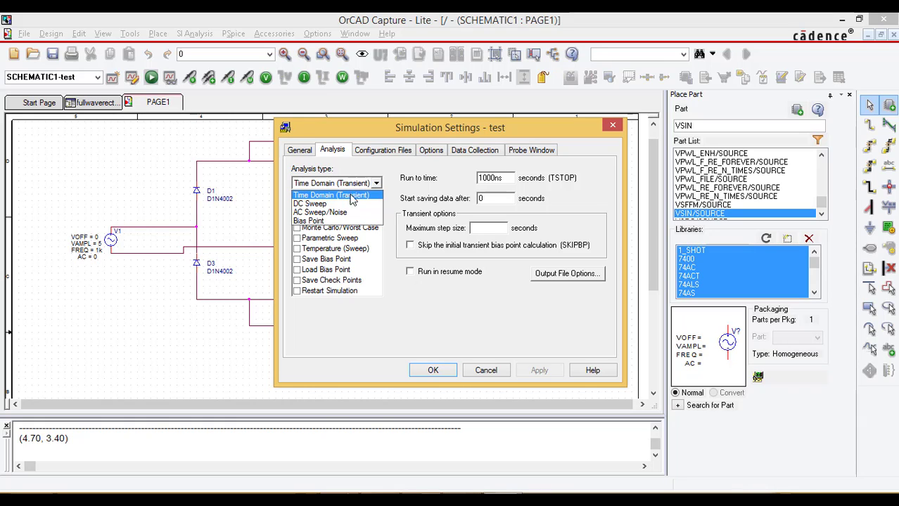
pyautogui.click(330, 194)
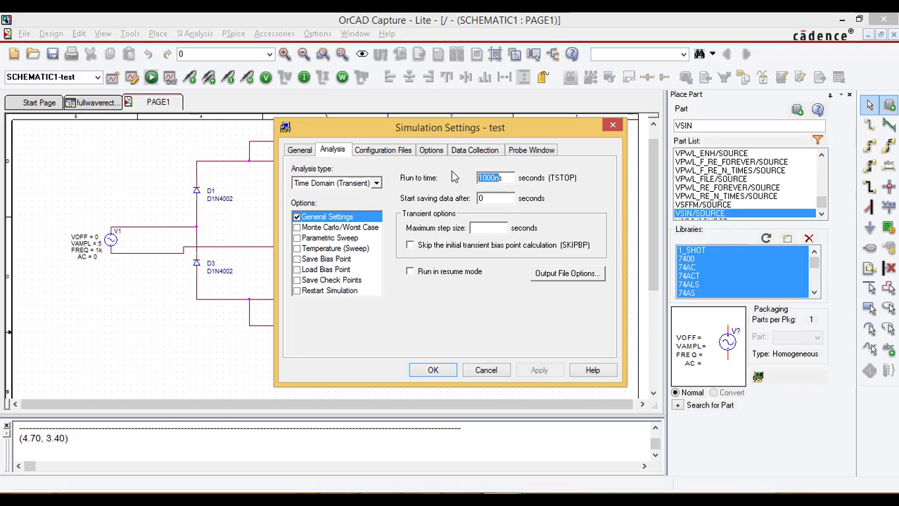
pyautogui.write('5ms')
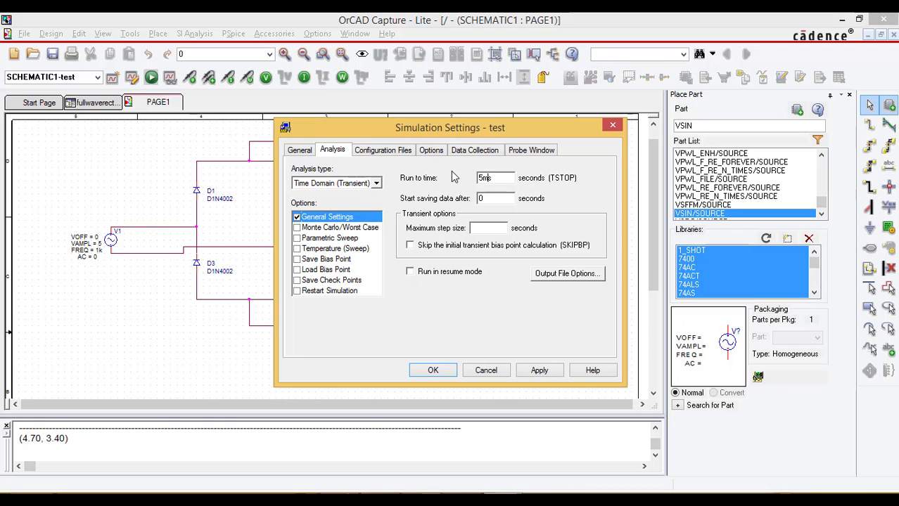
pyautogui.moveTo(430, 327)
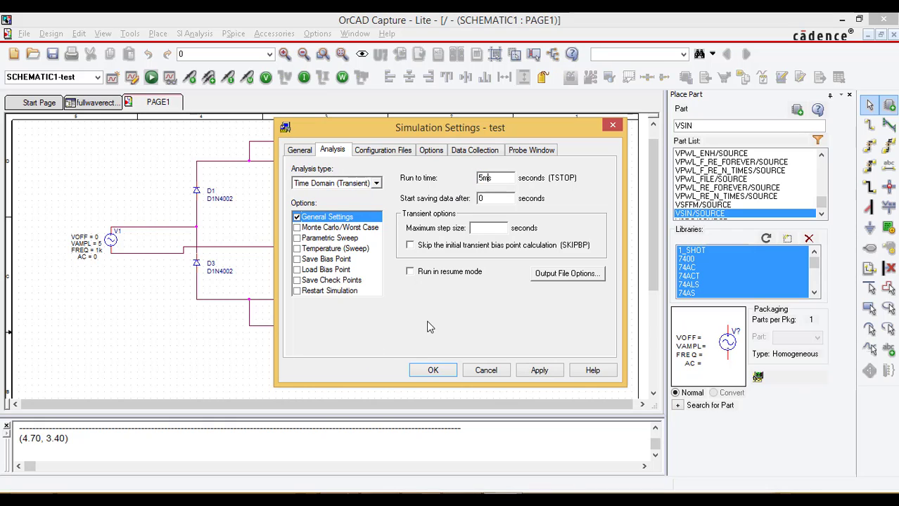
pyautogui.moveTo(561, 212)
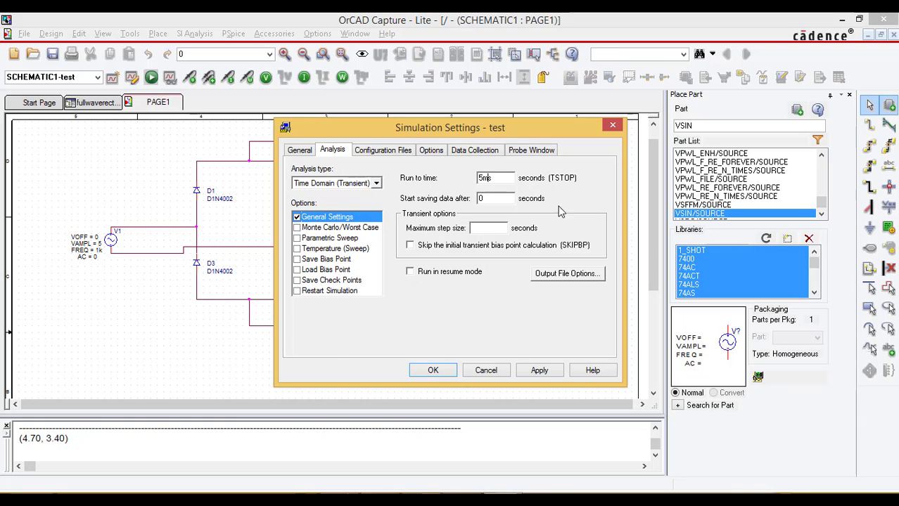
pyautogui.moveTo(464, 187)
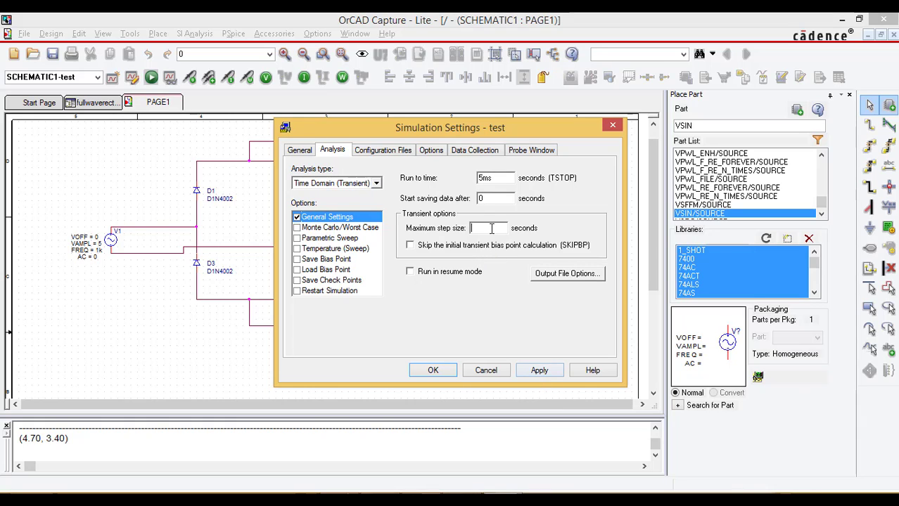
pyautogui.write('0.001')
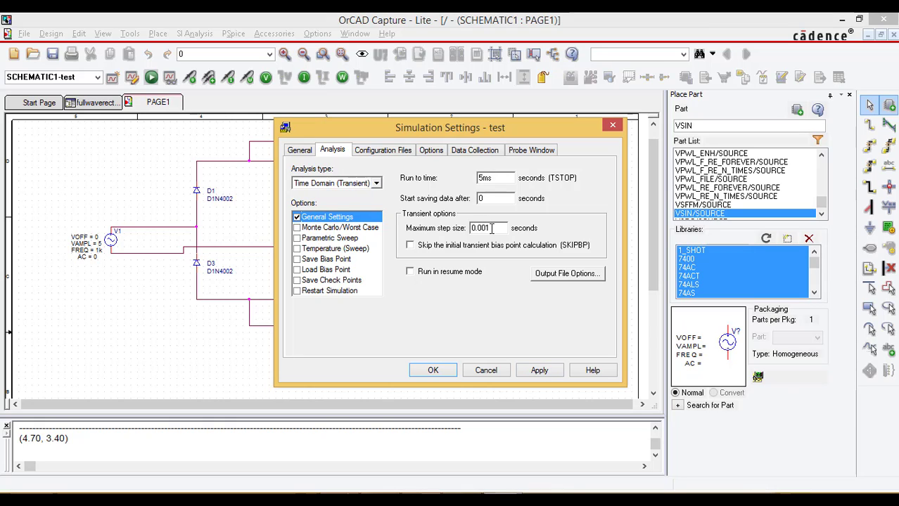
pyautogui.write('u')
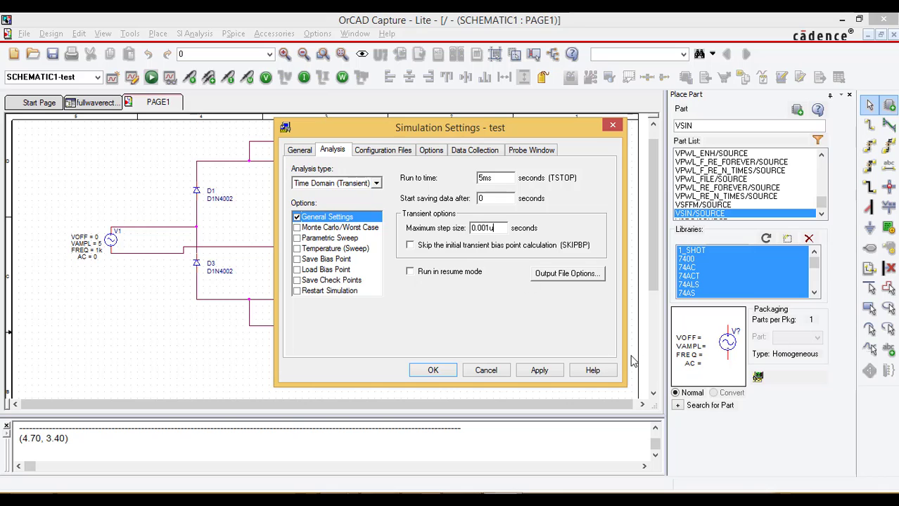
pyautogui.click(432, 370)
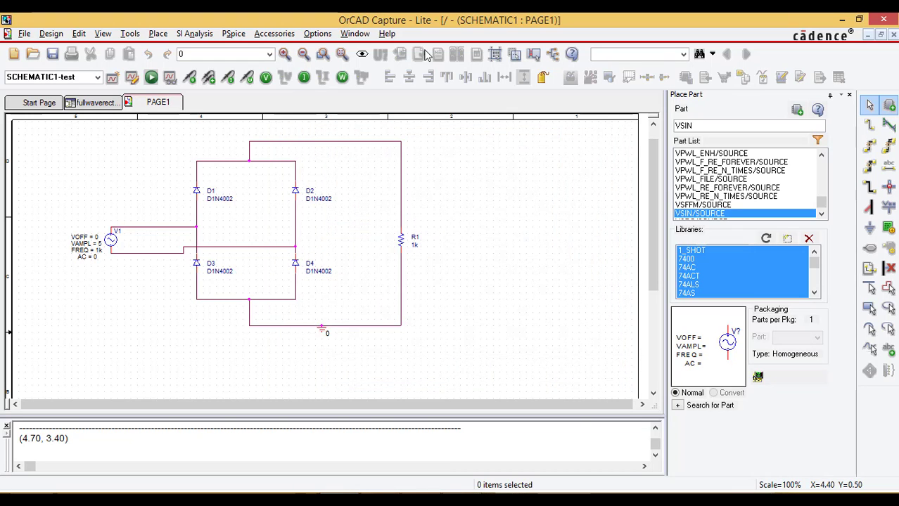
# Run PSpice to generate the bridge rectifier netlist.
pyautogui.click(150, 77)
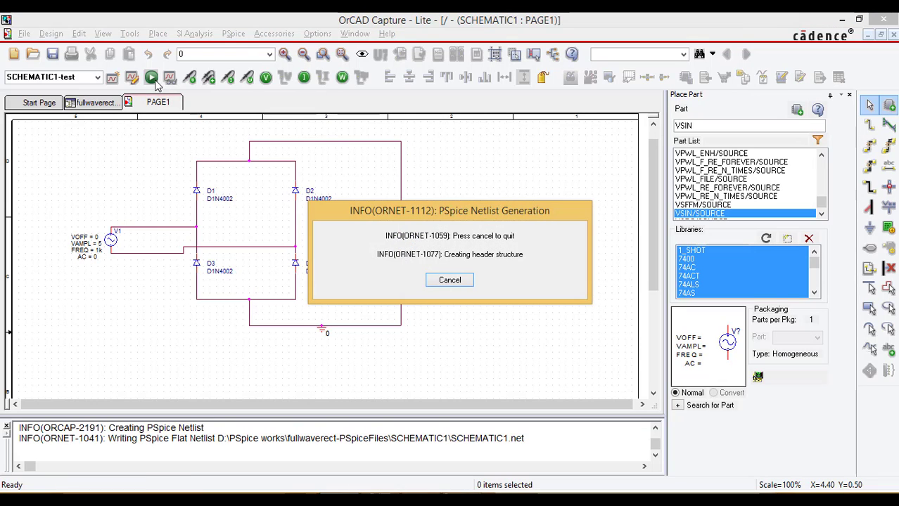
pyautogui.click(150, 78)
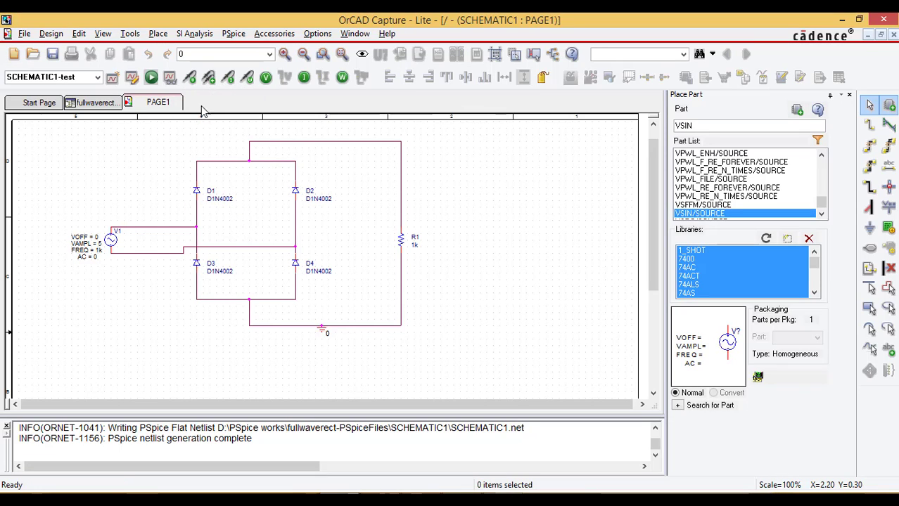
pyautogui.moveTo(365, 194)
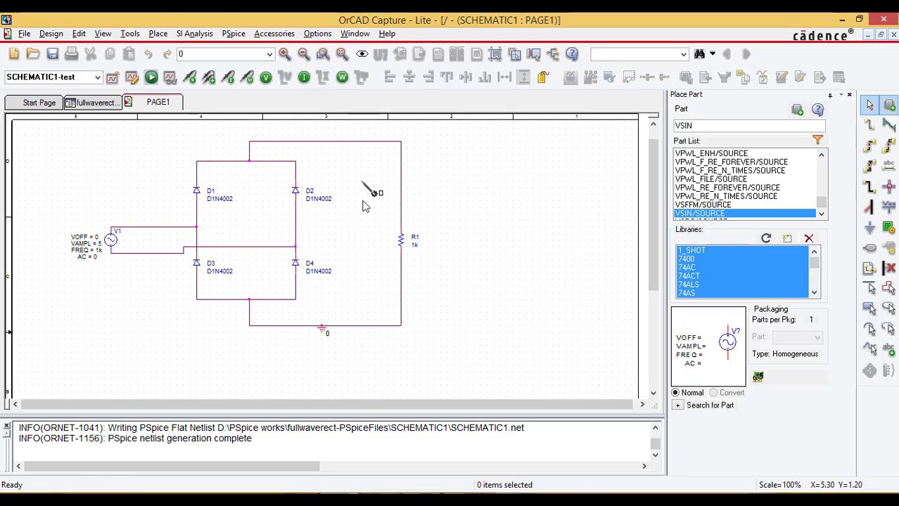
pyautogui.moveTo(401, 213)
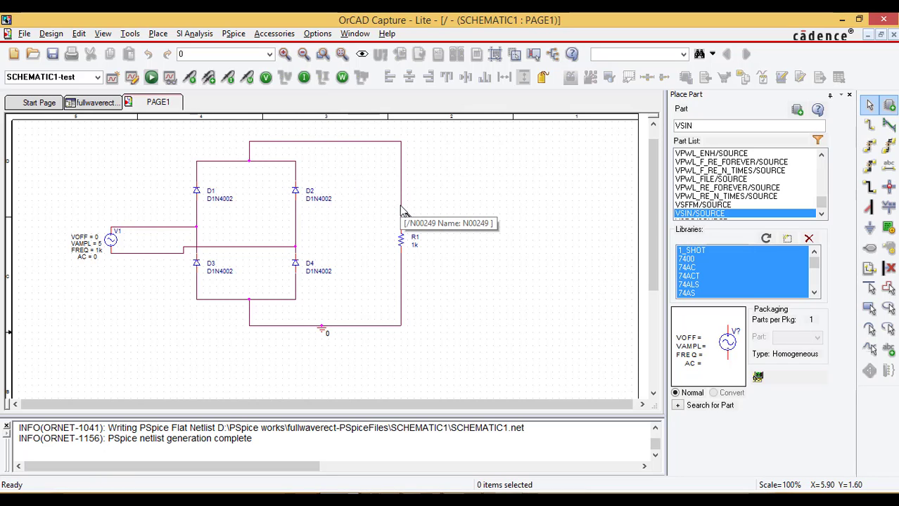
# Run the simulation to plot V(D2:2), full-wave humps peaking near 3.7 V.
pyautogui.click(151, 77)
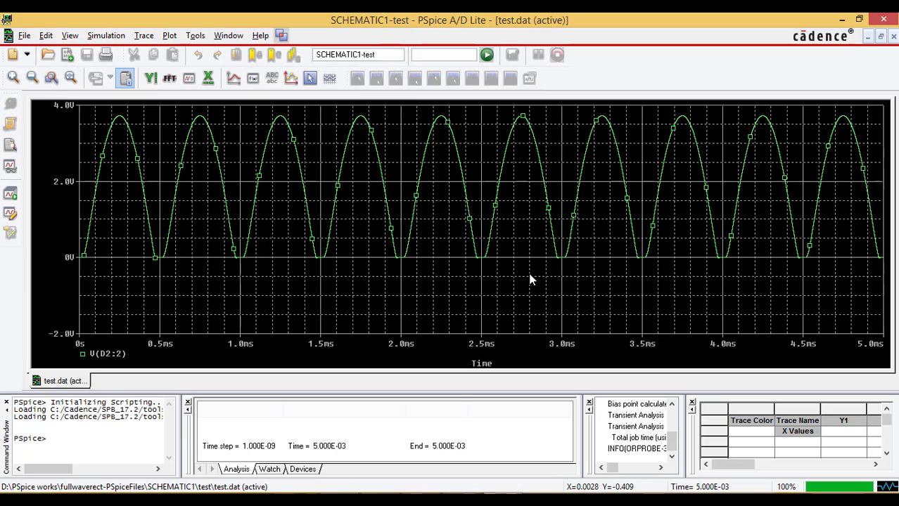
pyautogui.moveTo(216, 204)
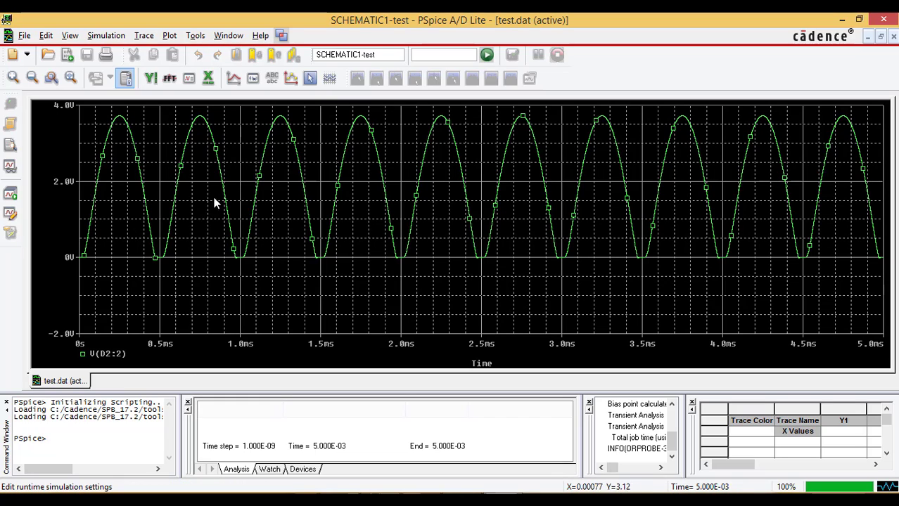
pyautogui.moveTo(385, 244)
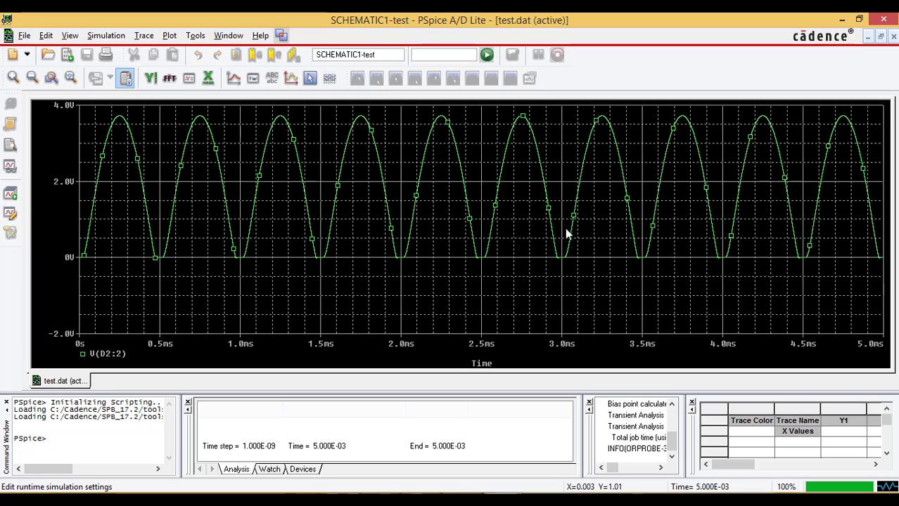
pyautogui.moveTo(681, 225)
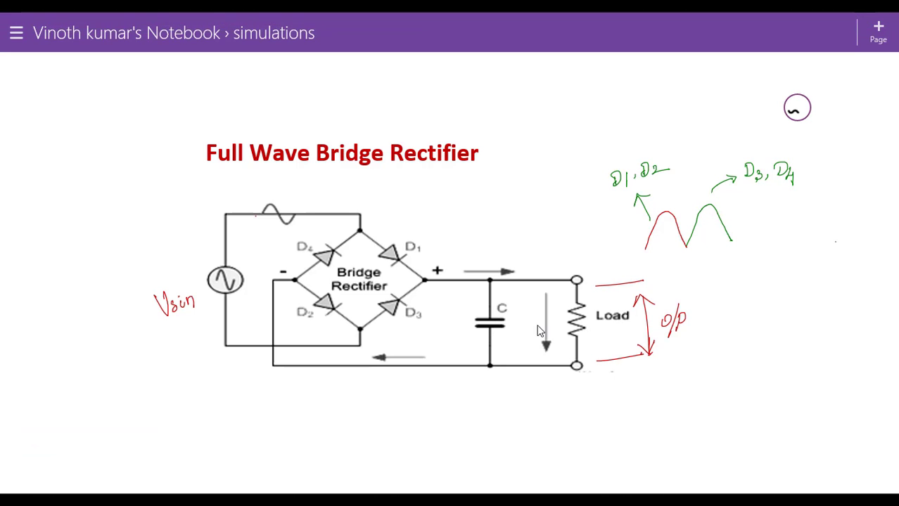
pyautogui.moveTo(450, 323)
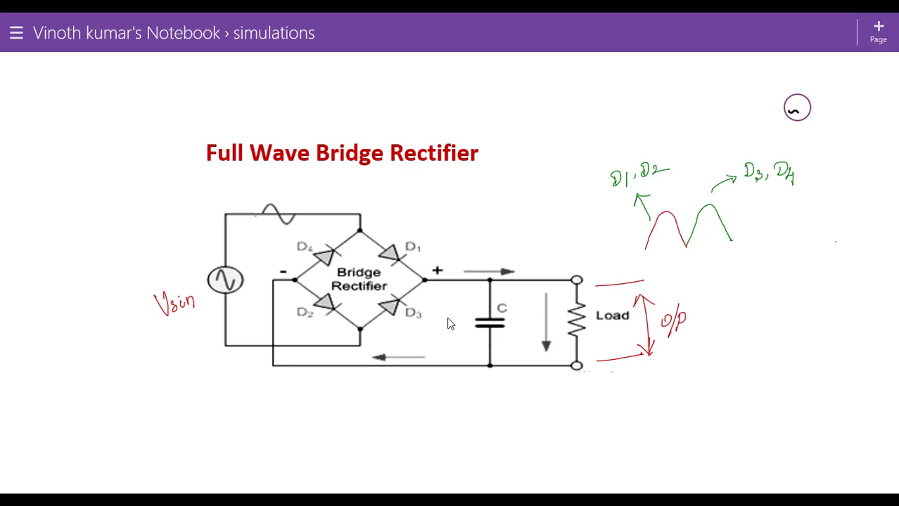
pyautogui.moveTo(494, 348)
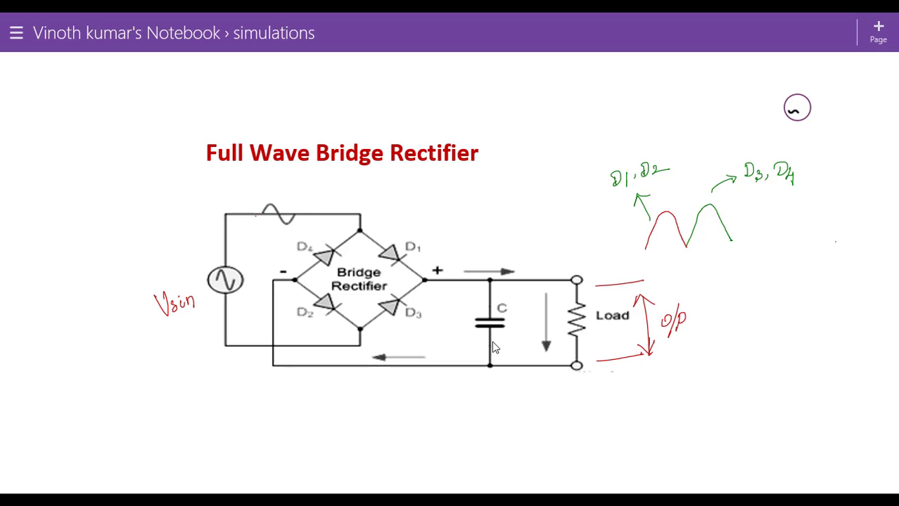
pyautogui.moveTo(505, 346)
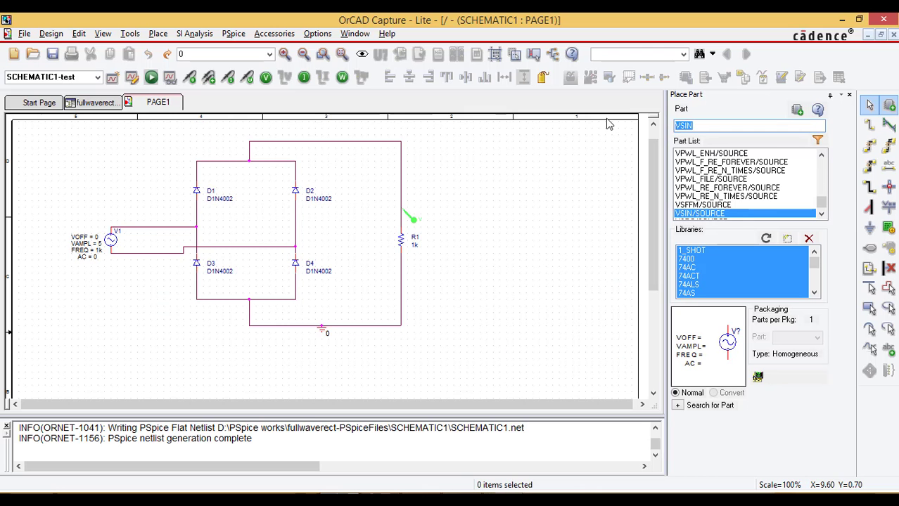
# Add a 1u capacitor C1 across R1, wired to the bottom rail, and rerun PSpice.
pyautogui.write('C')
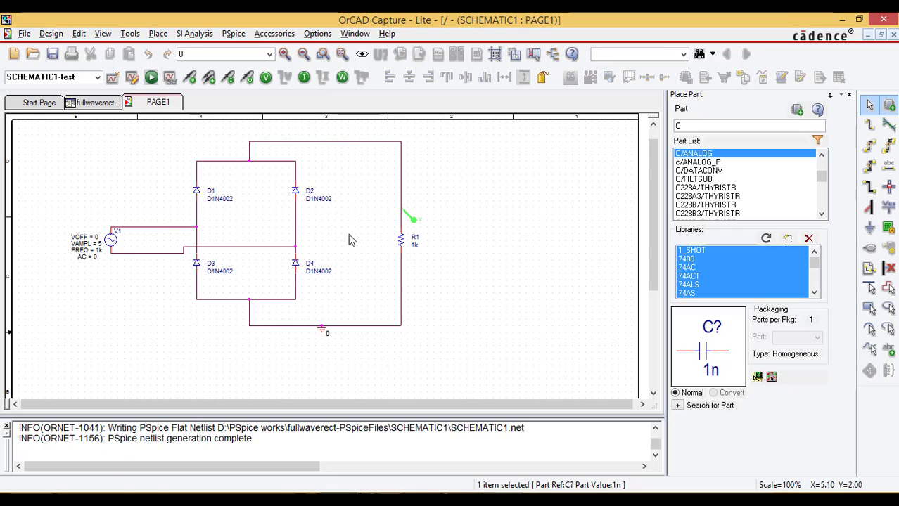
pyautogui.click(353, 235)
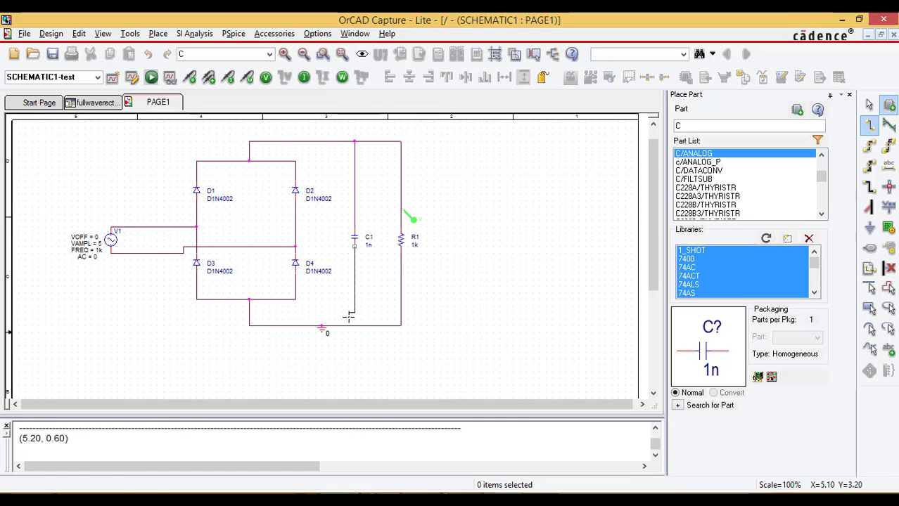
pyautogui.click(353, 285)
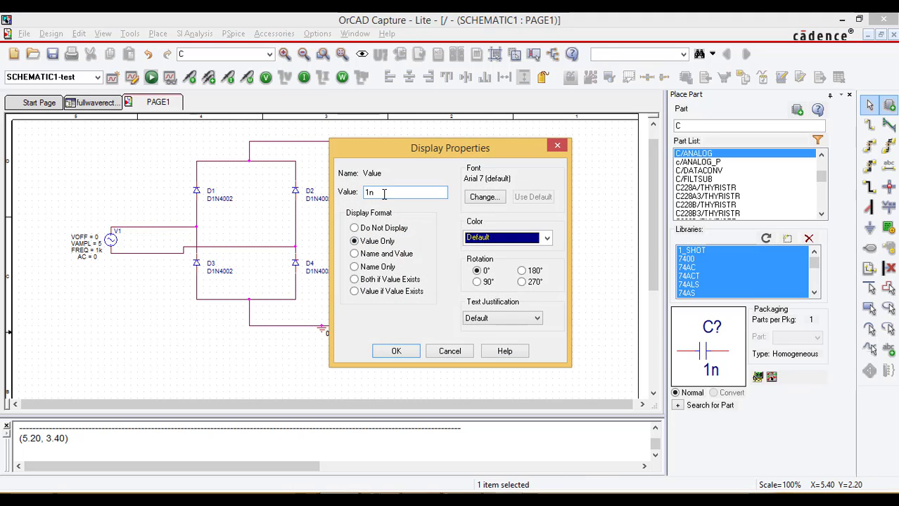
pyautogui.write('u')
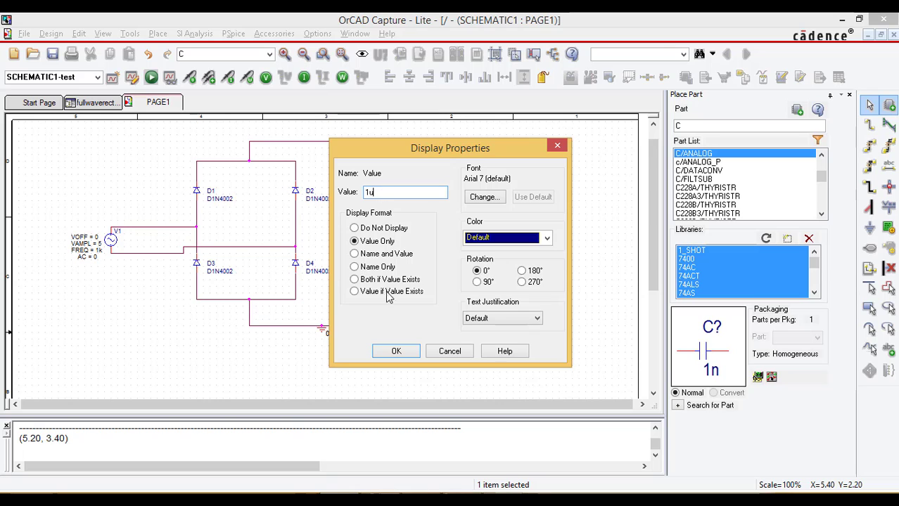
pyautogui.click(396, 351)
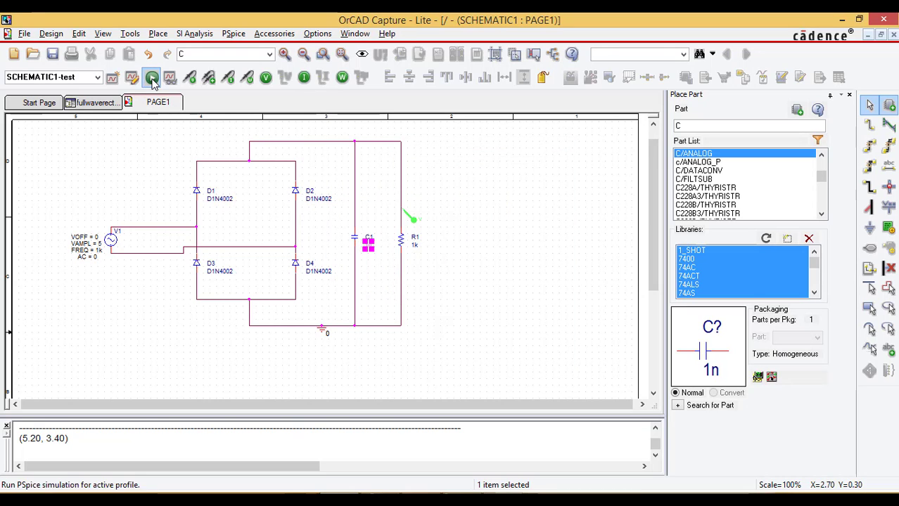
pyautogui.click(152, 77)
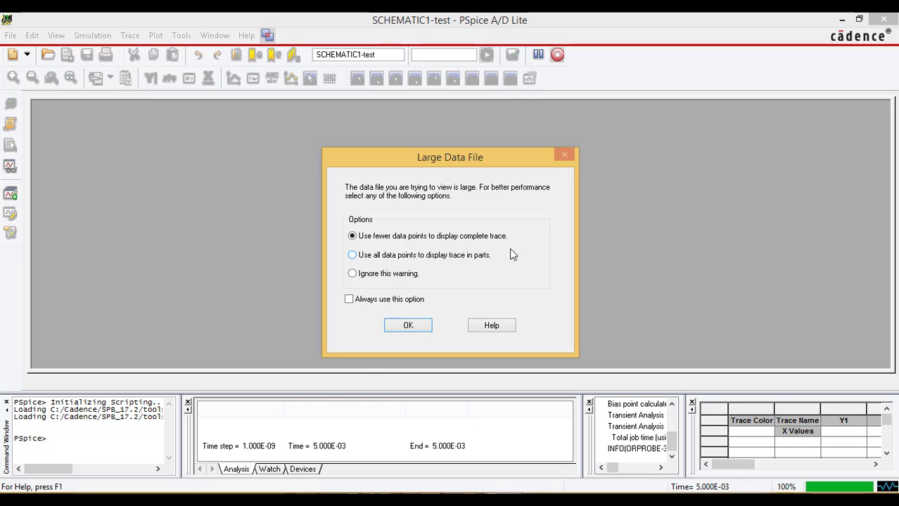
# Accept fewer data points for the large data file to show the filtered ripple trace.
pyautogui.click(408, 325)
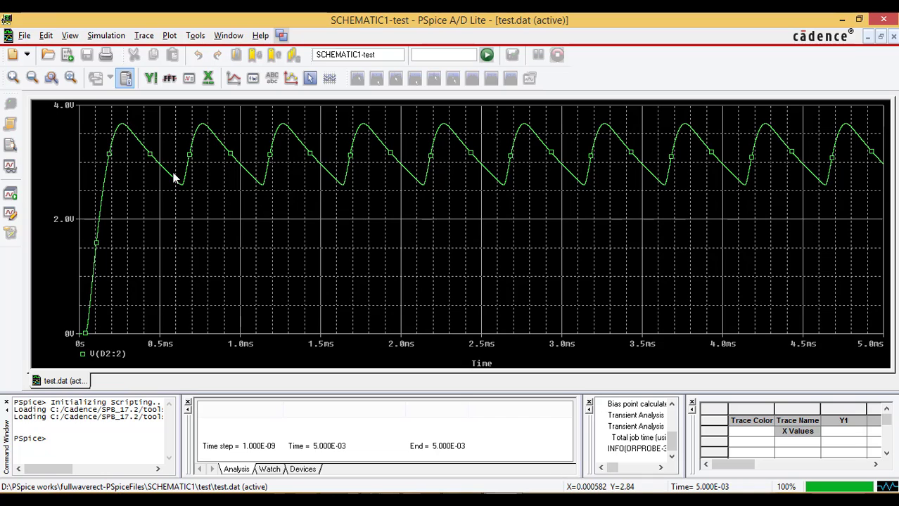
pyautogui.moveTo(174, 181)
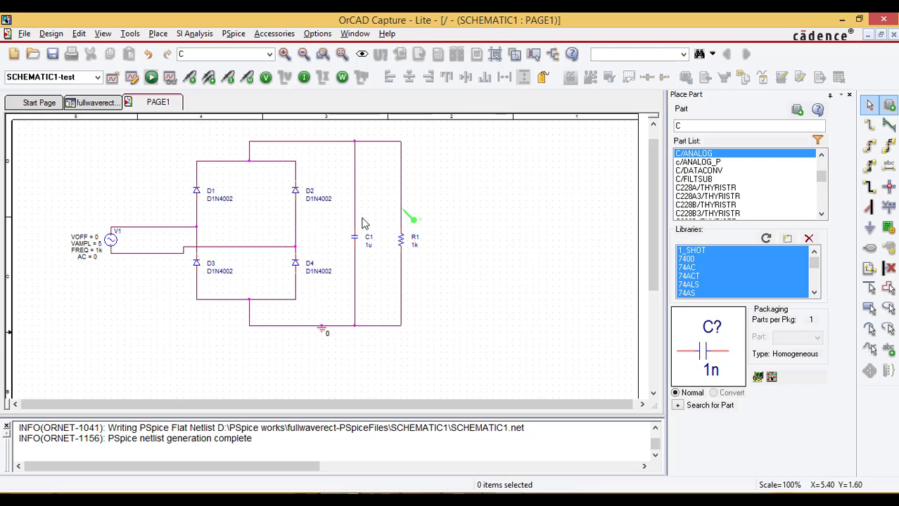
# Set capacitor C1 to 1m and rerun PSpice to plot the smoothed V(D2:2) output.
pyautogui.doubleClick(369, 244)
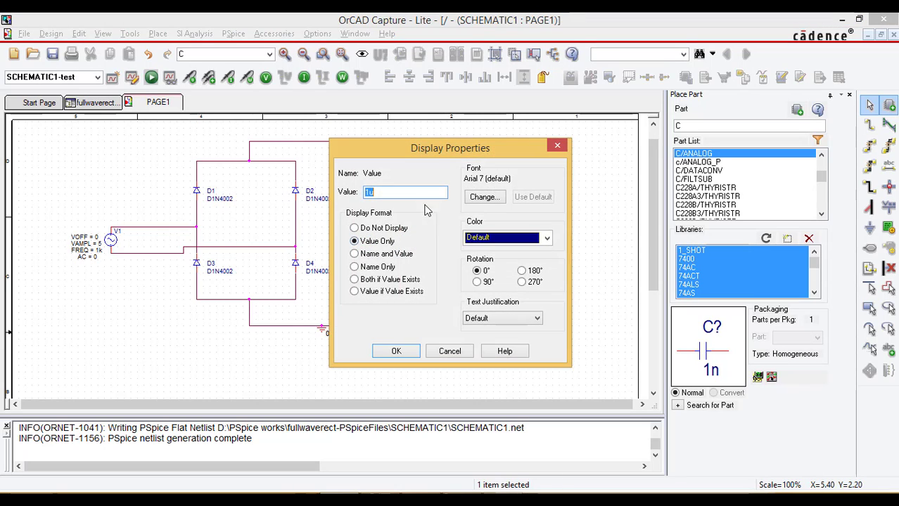
pyautogui.click(395, 351)
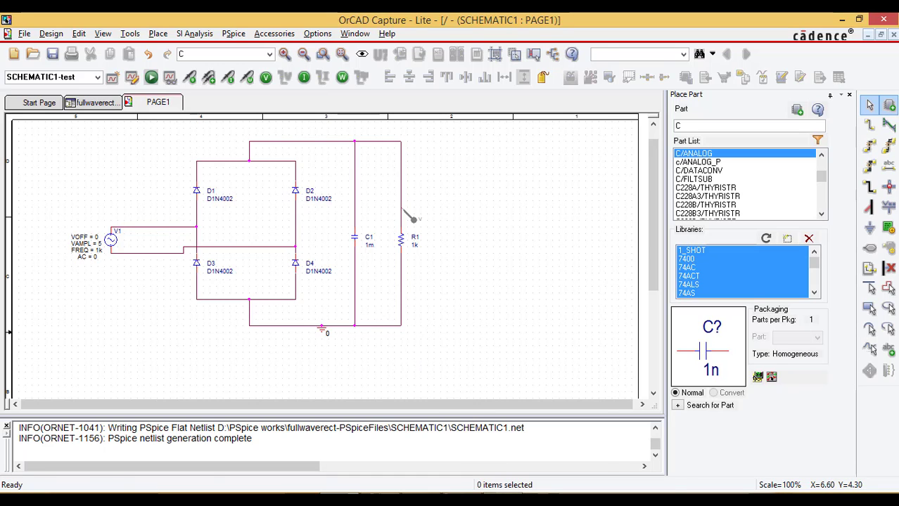
pyautogui.click(151, 78)
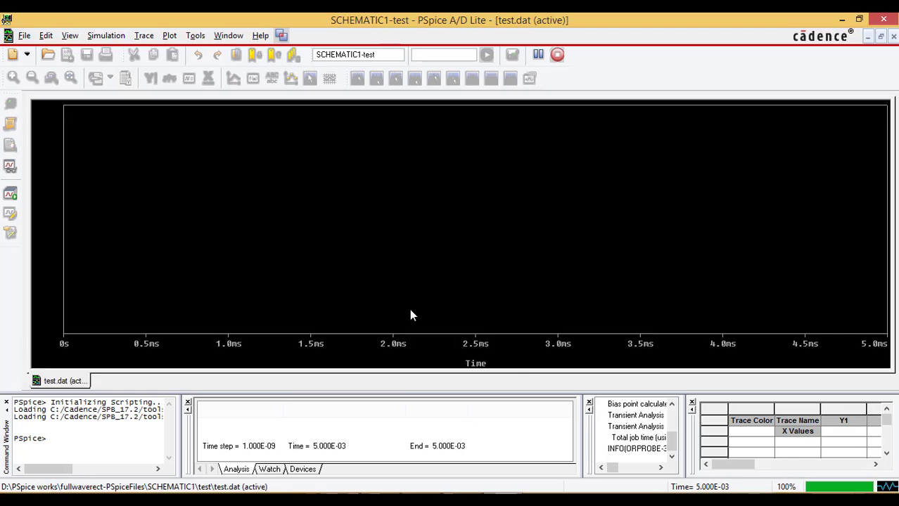
pyautogui.click(487, 54)
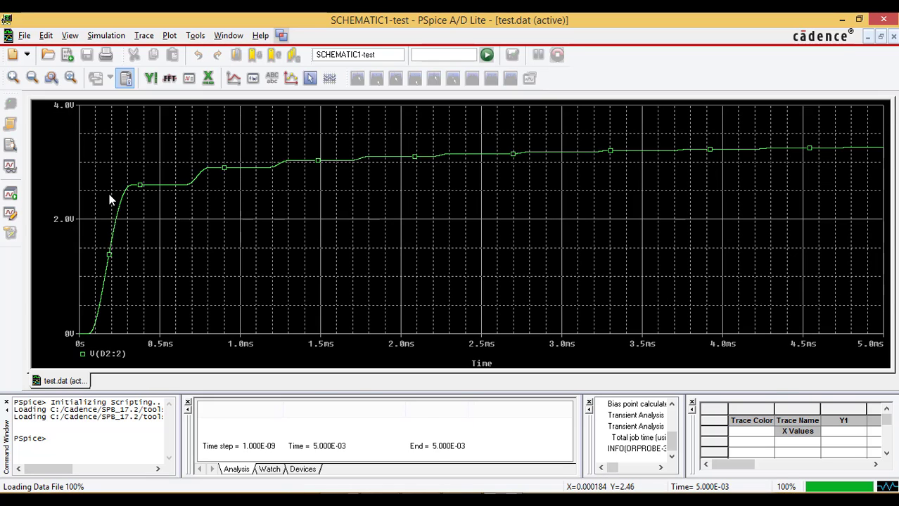
pyautogui.moveTo(552, 190)
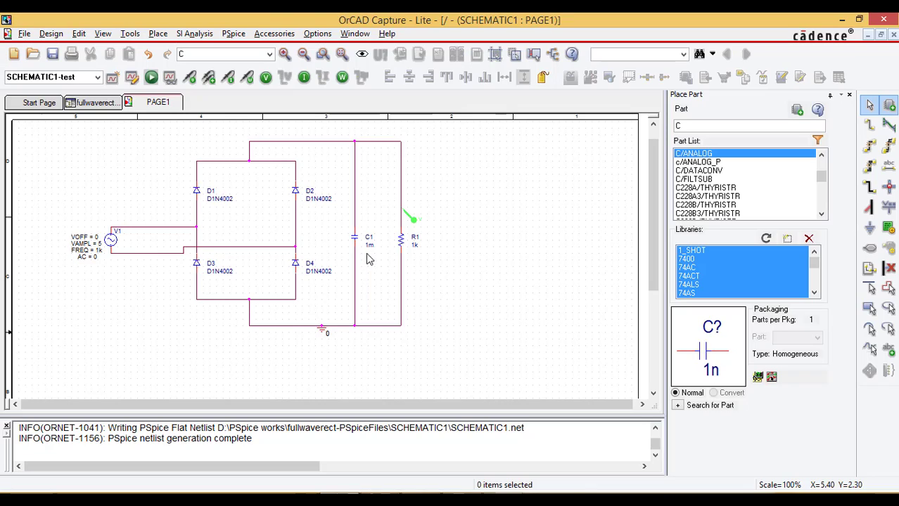
pyautogui.moveTo(425, 284)
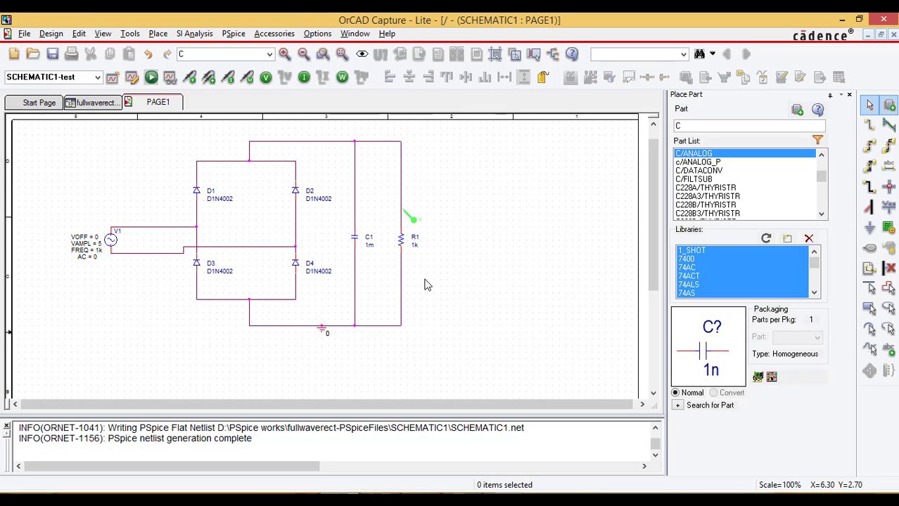
pyautogui.moveTo(453, 301)
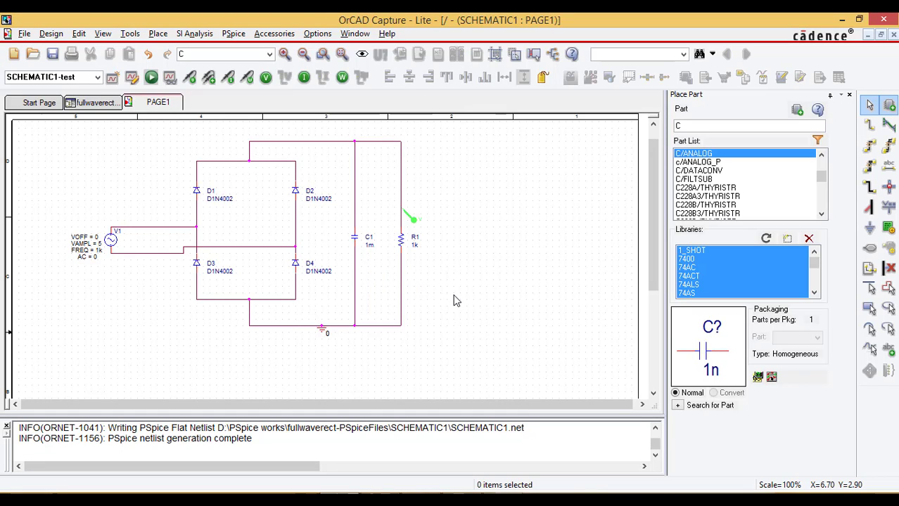
pyautogui.moveTo(455, 315)
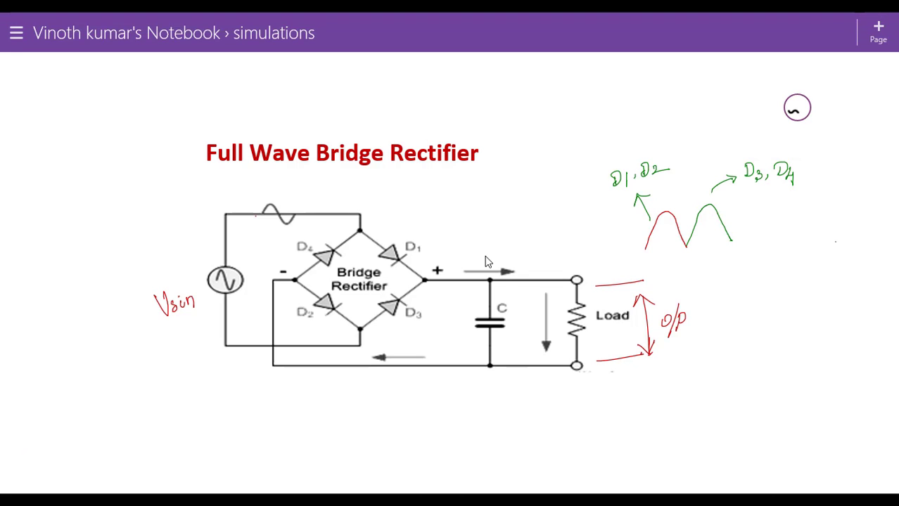
pyautogui.moveTo(589, 294)
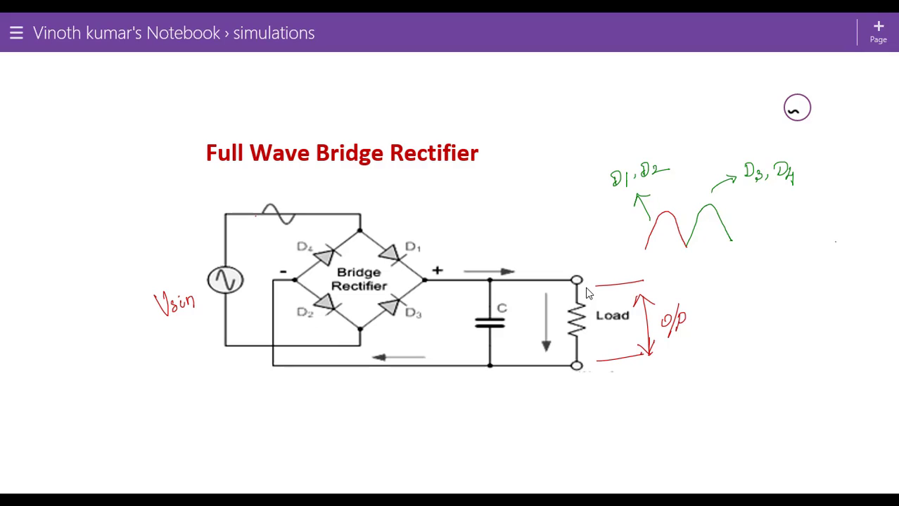